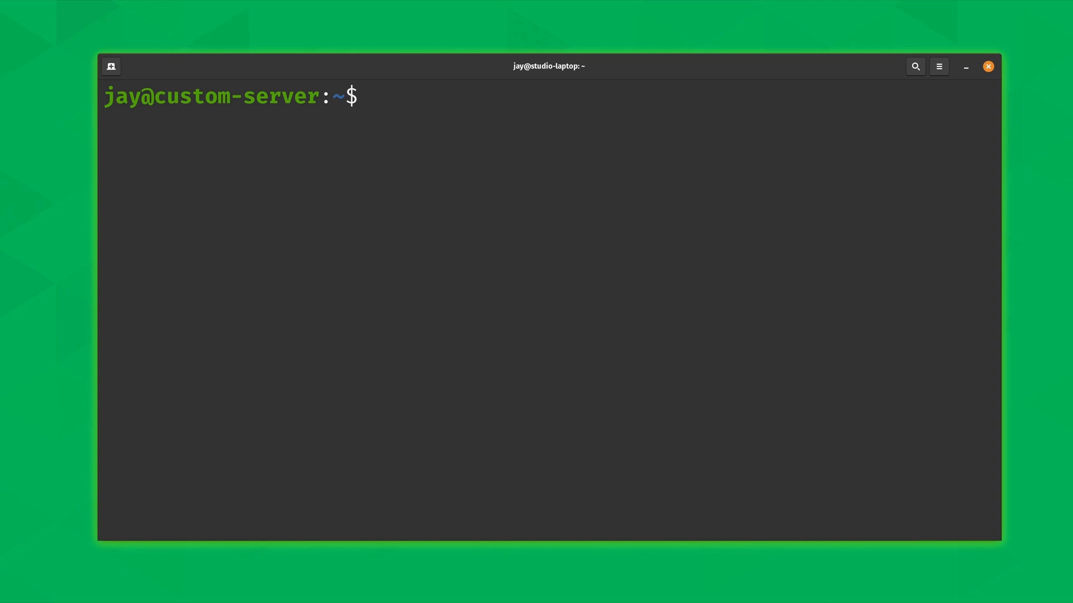
Refresh the package lists with sudo apt update, supplying the administrator password.
{"action": "type", "text": "sudo"}
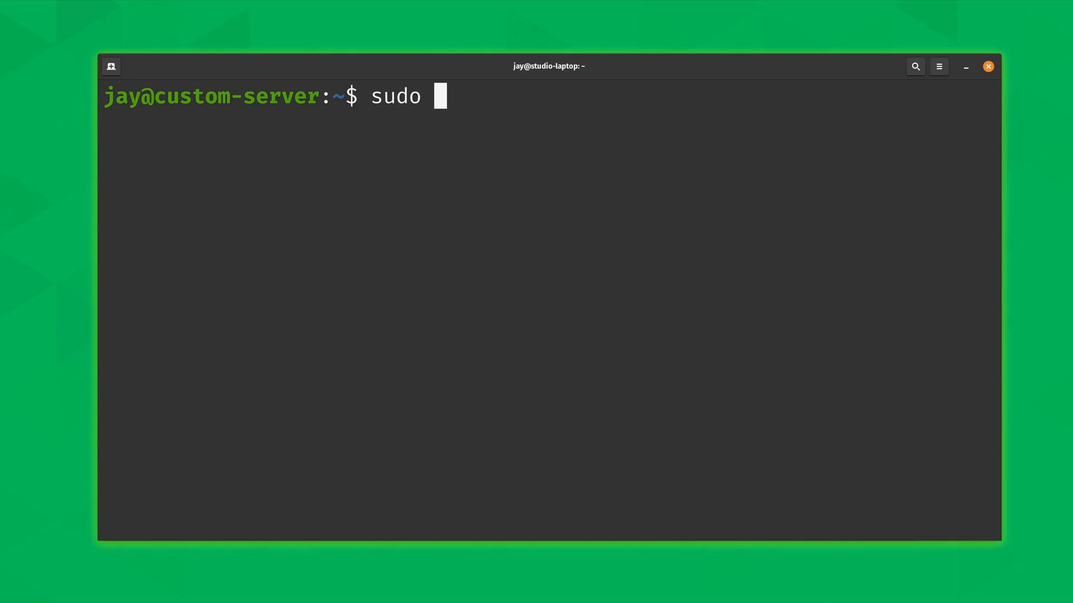
{"action": "type", "text": "apt update"}
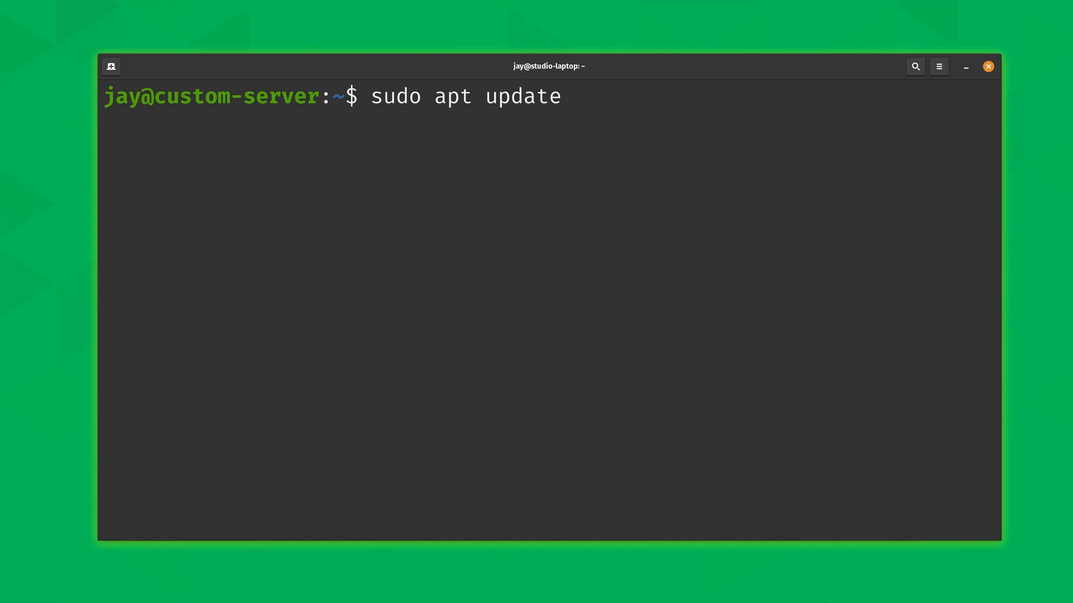
{"action": "key", "text": "Return"}
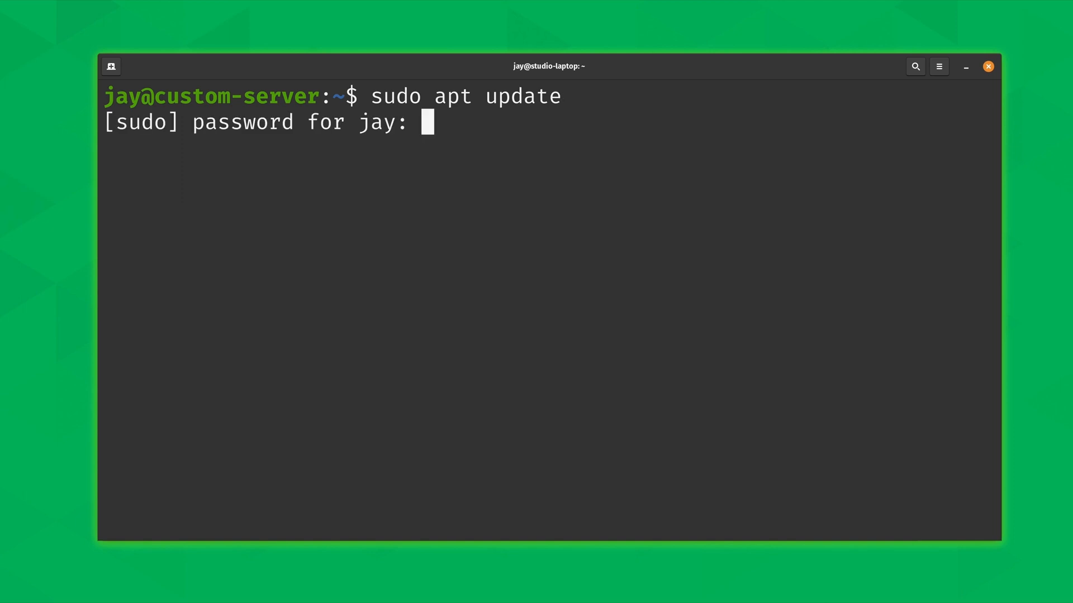
{"action": "key", "text": "Return"}
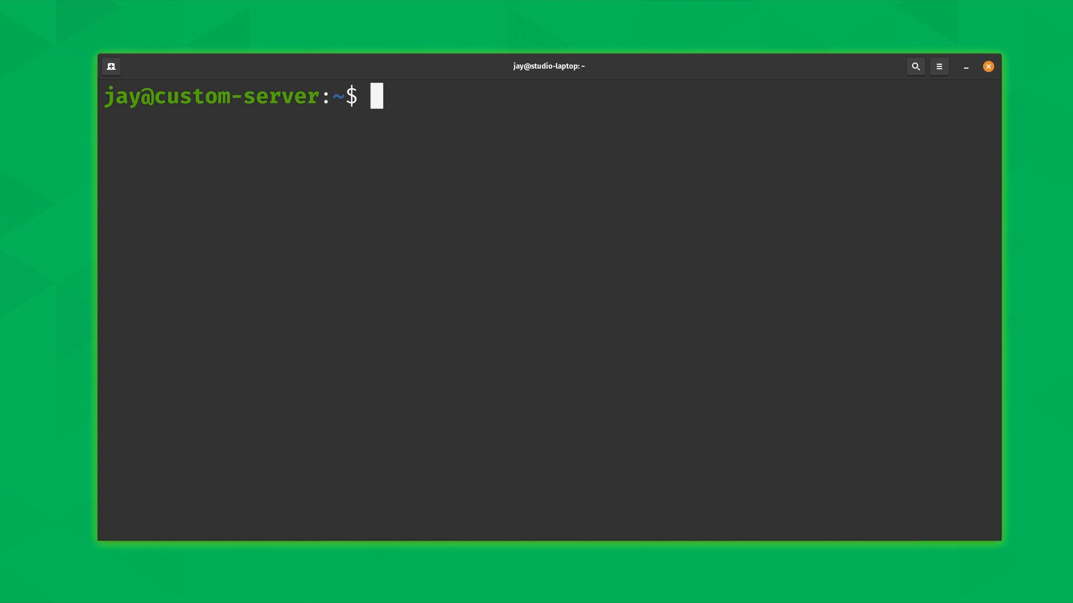
Install sysstat with sudo apt install (already newest version) and clear the output.
{"action": "type", "text": "sudo apt install"}
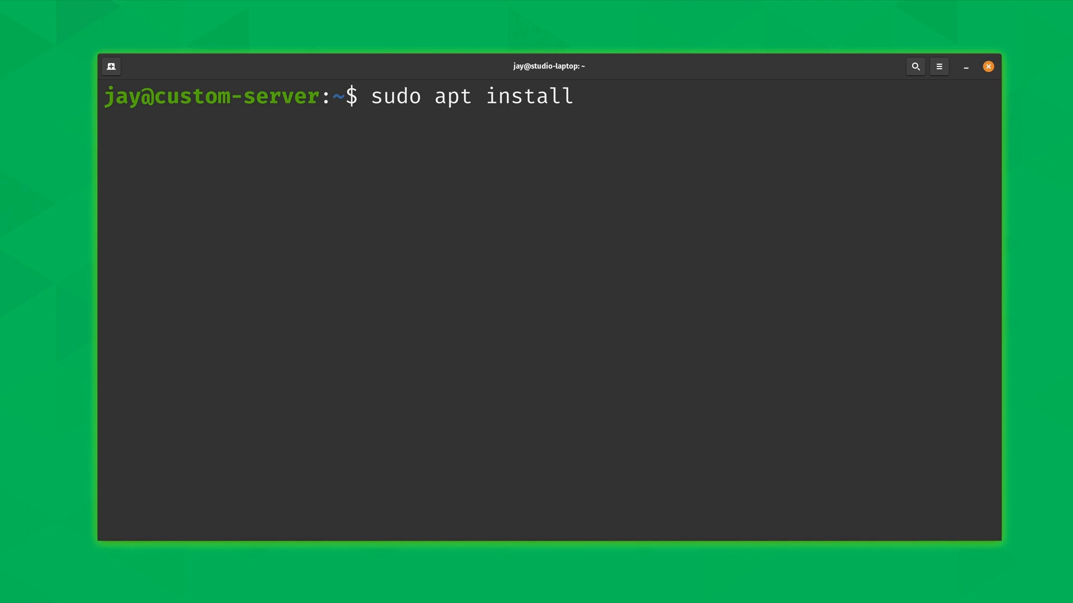
{"action": "type", "text": "sysstat"}
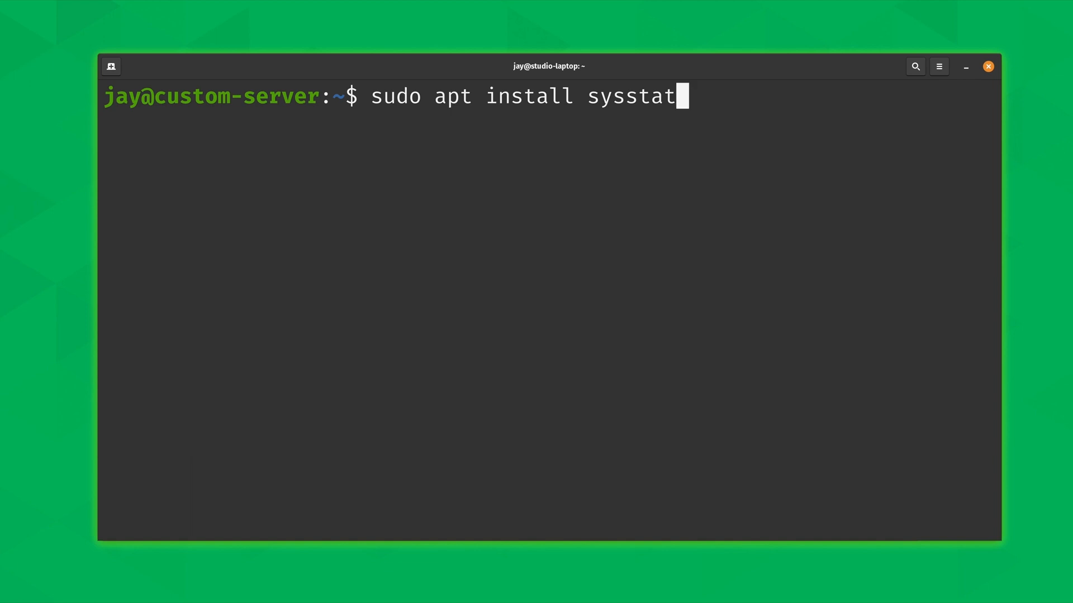
{"action": "key", "text": "Return"}
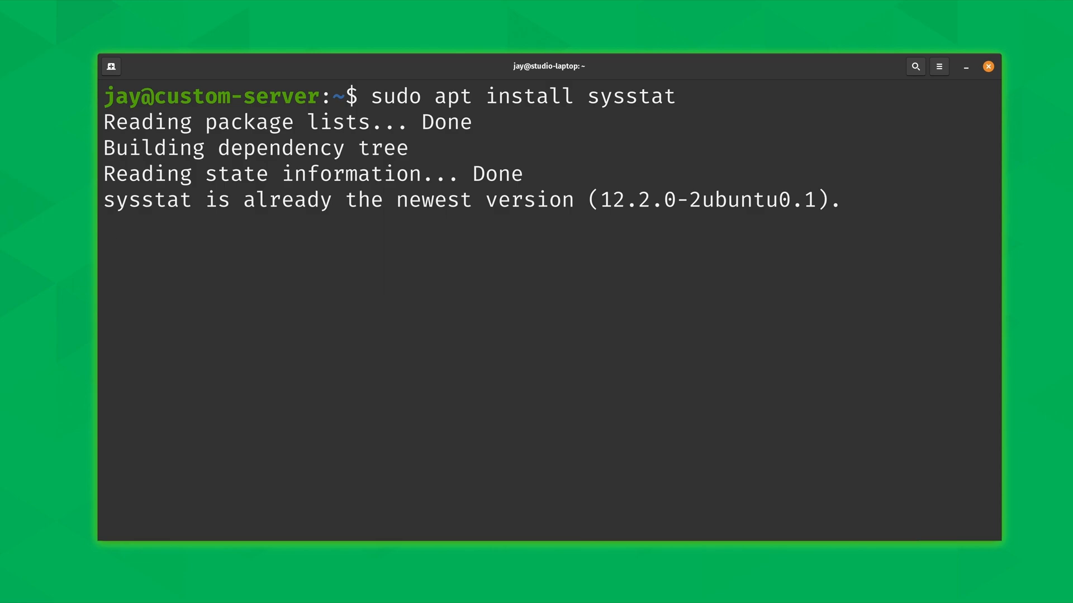
{"action": "key", "text": "Return"}
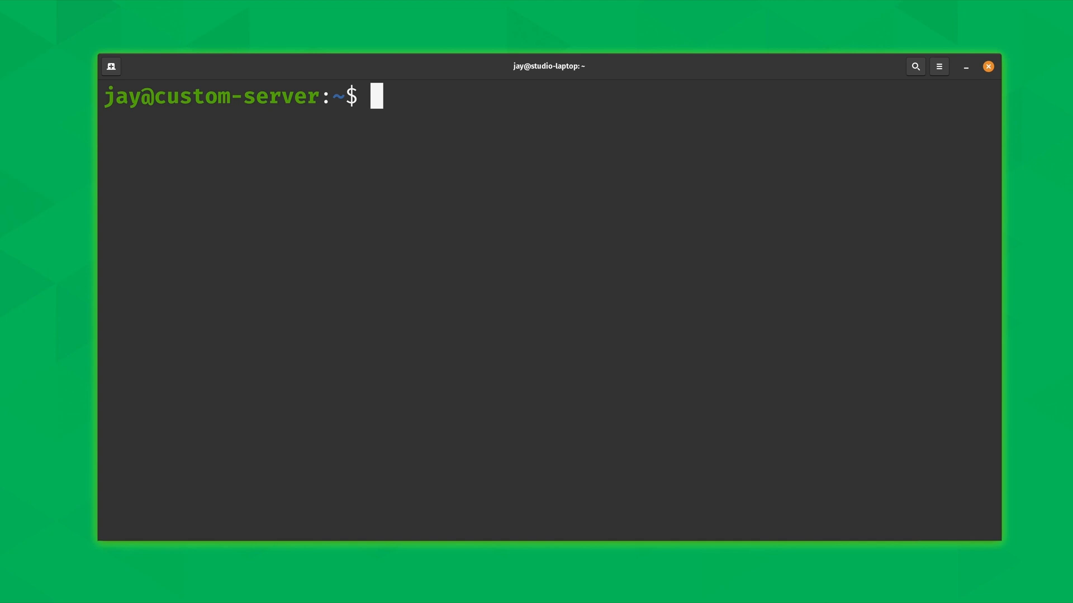
Open /etc/default/sysstat for editing with sudo nano.
{"action": "type", "text": "sud"}
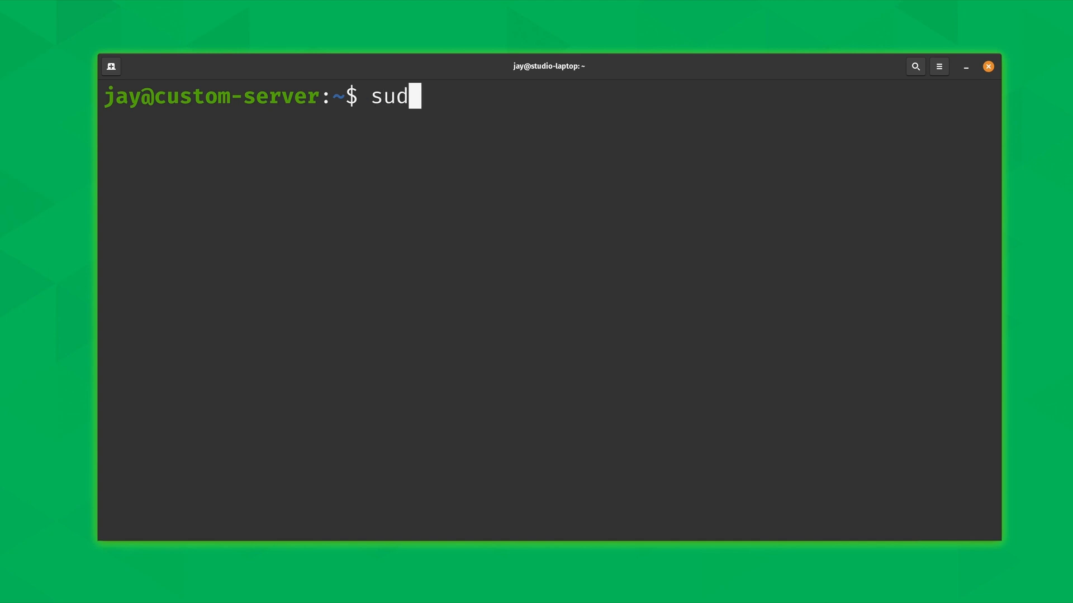
{"action": "type", "text": "o nano"}
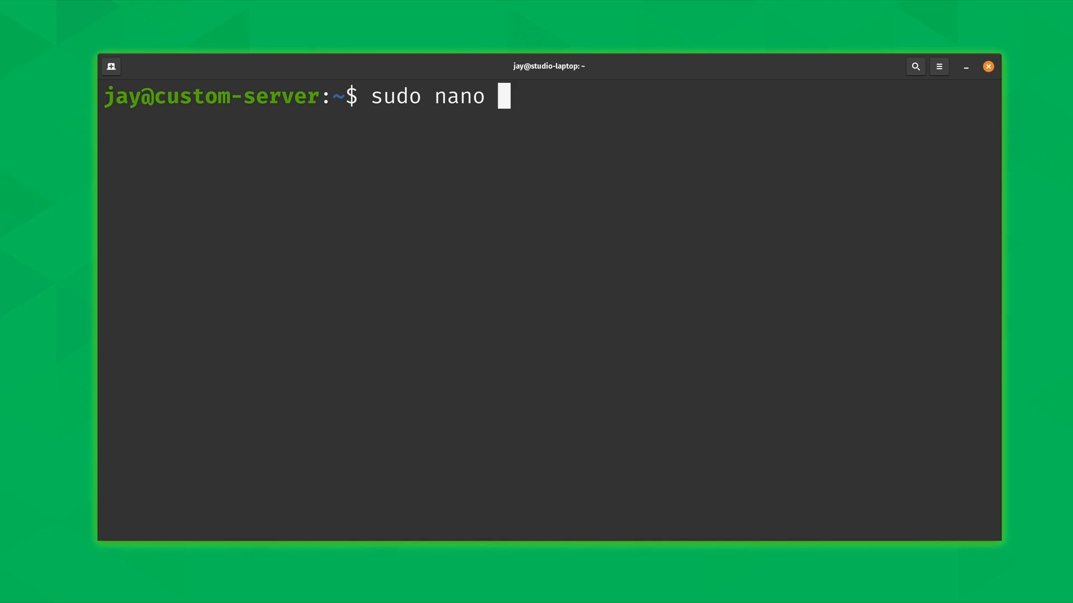
{"action": "type", "text": "/etc/default"}
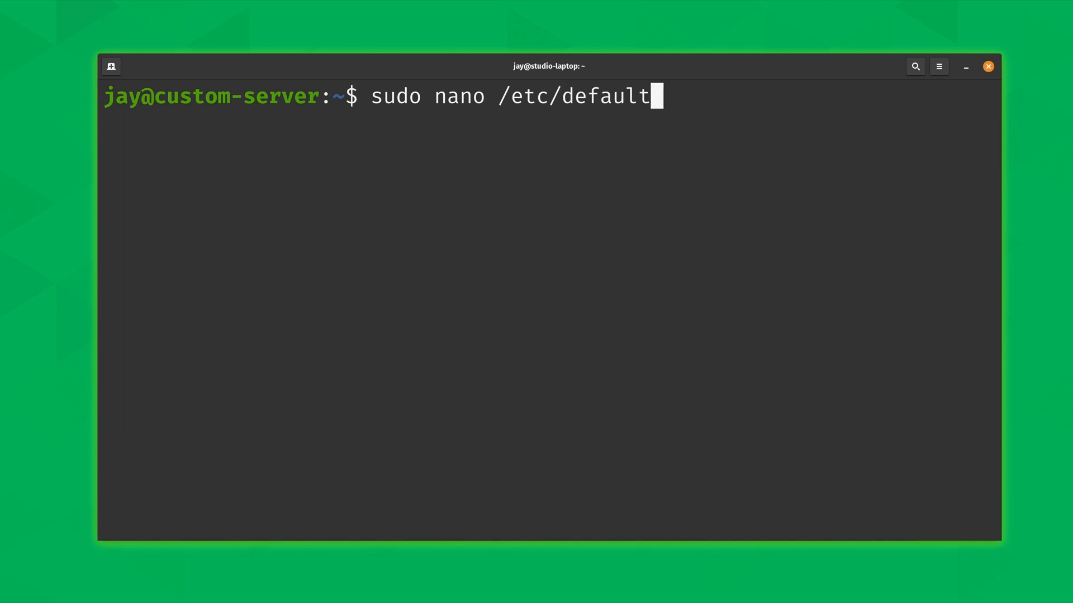
{"action": "type", "text": "/sys"}
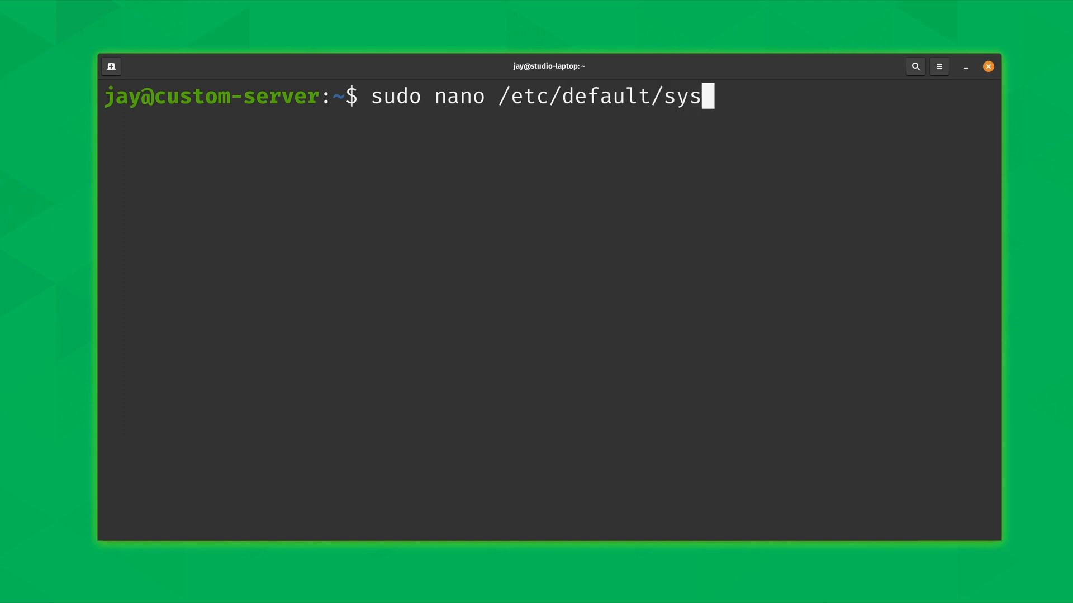
{"action": "type", "text": "stat"}
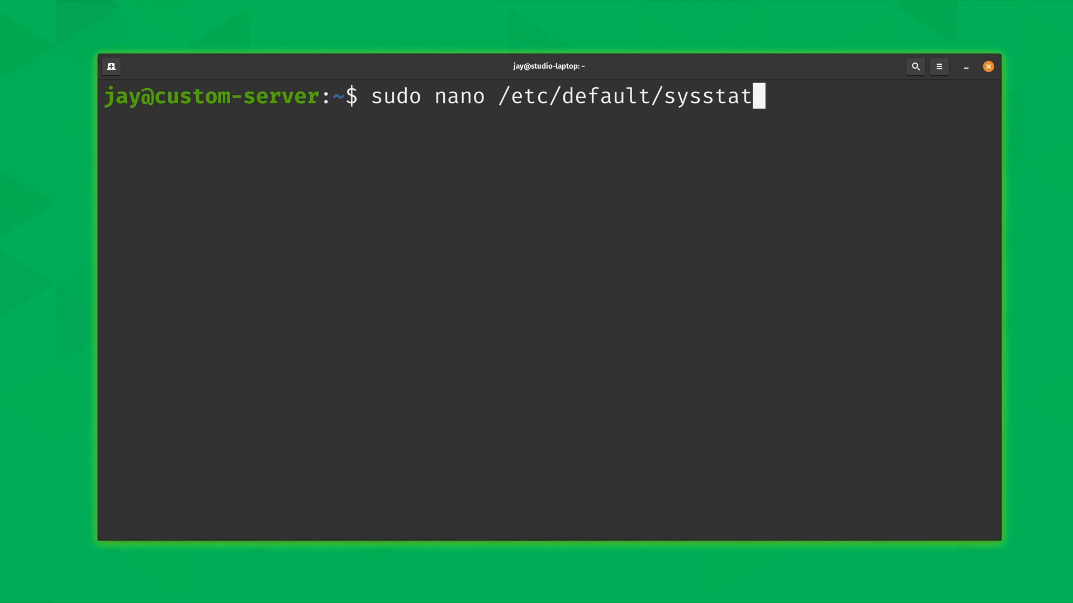
{"action": "key", "text": "Return"}
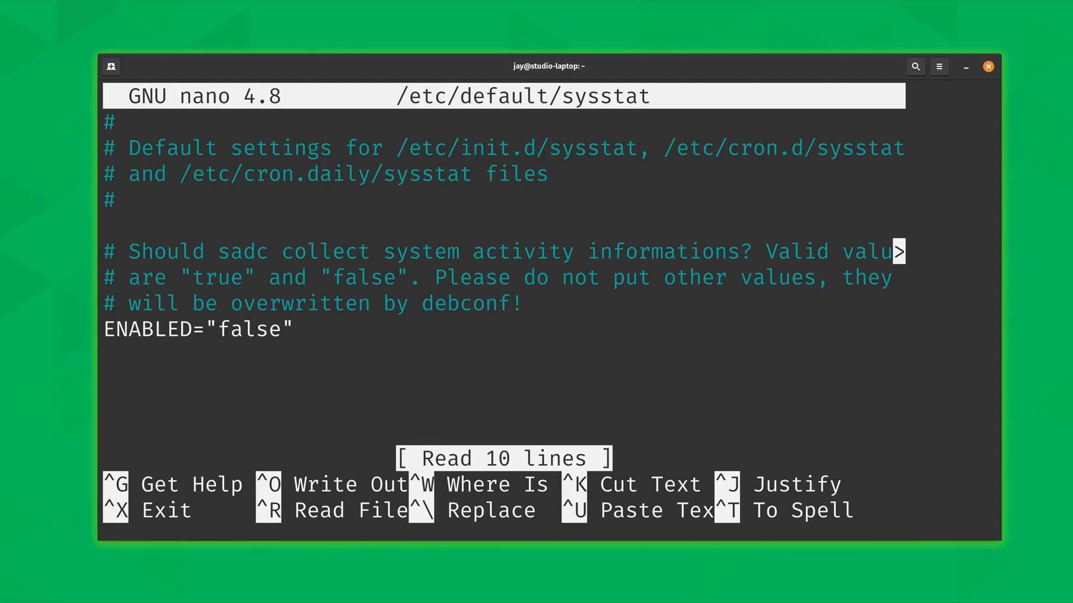
Change ENABLED from "false" to "true", save the file and exit nano.
{"action": "type", "text": "t"}
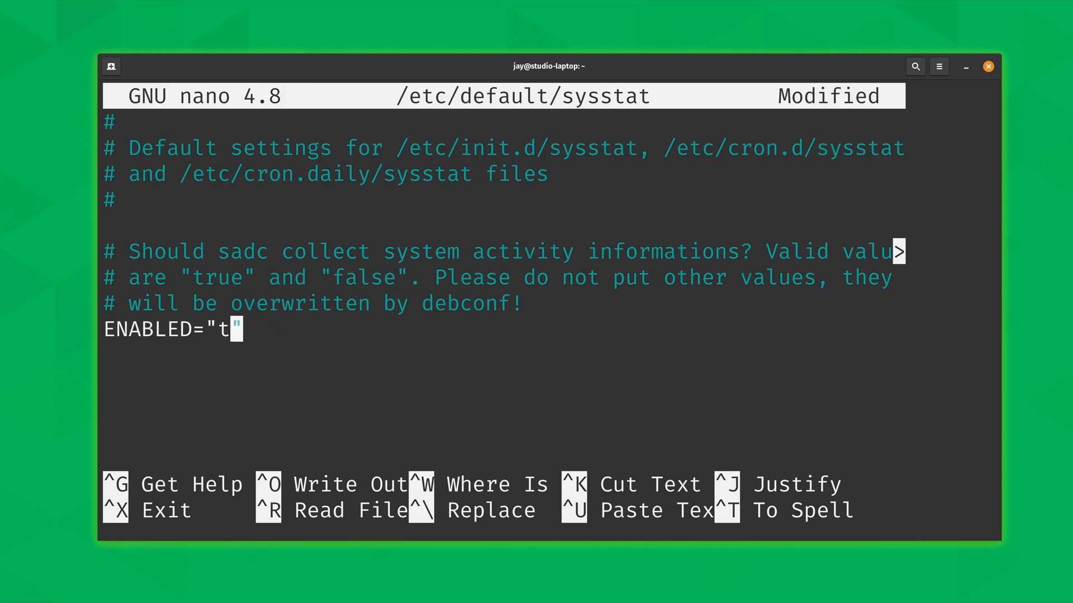
{"action": "type", "text": "rue"}
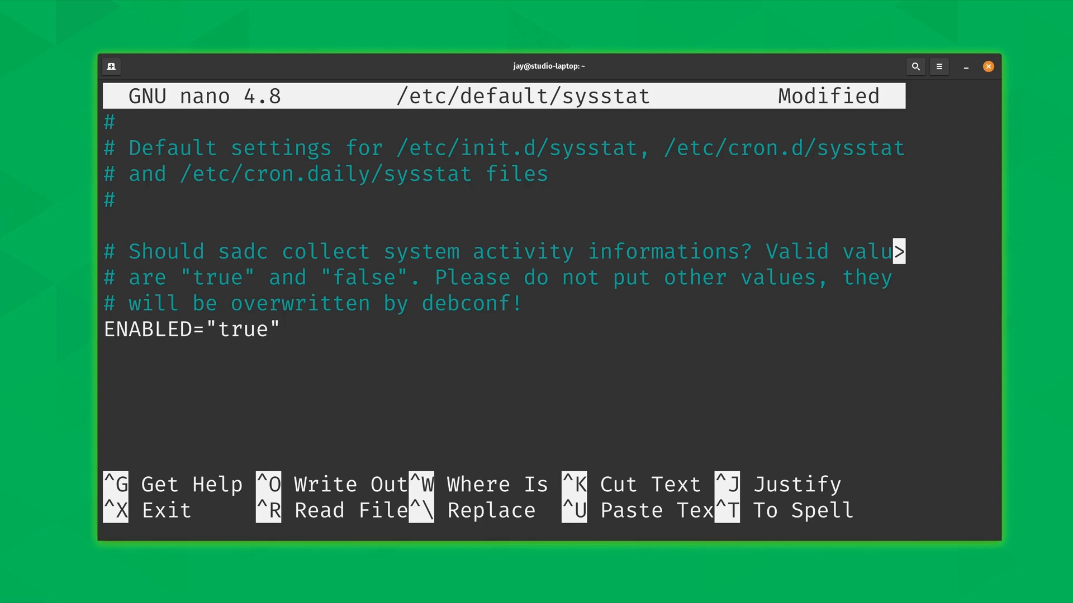
{"action": "key", "text": "ctrl+o"}
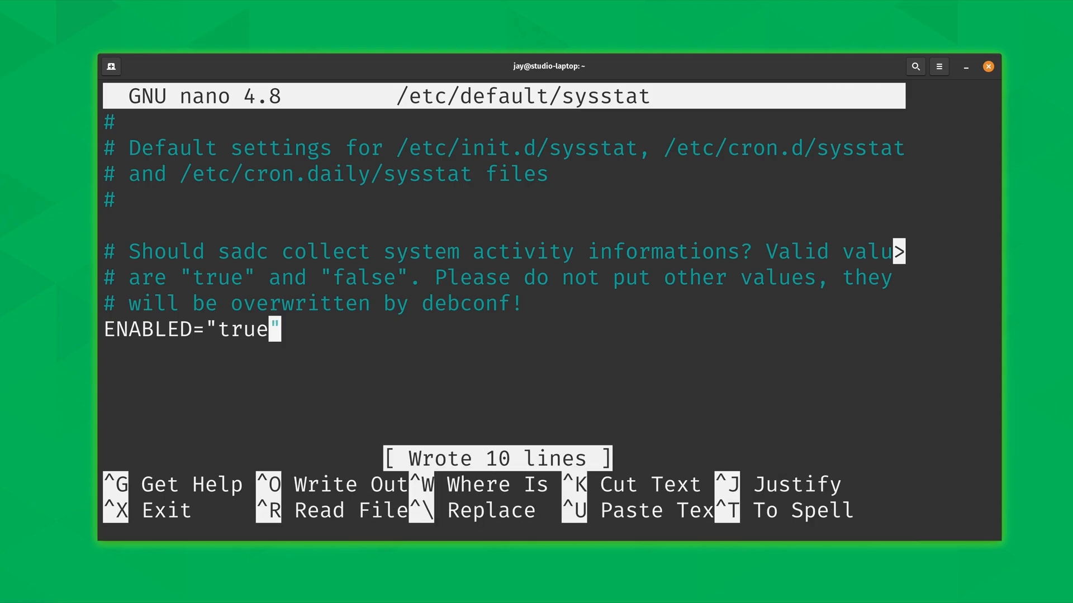
{"action": "key", "text": "ctrl+x"}
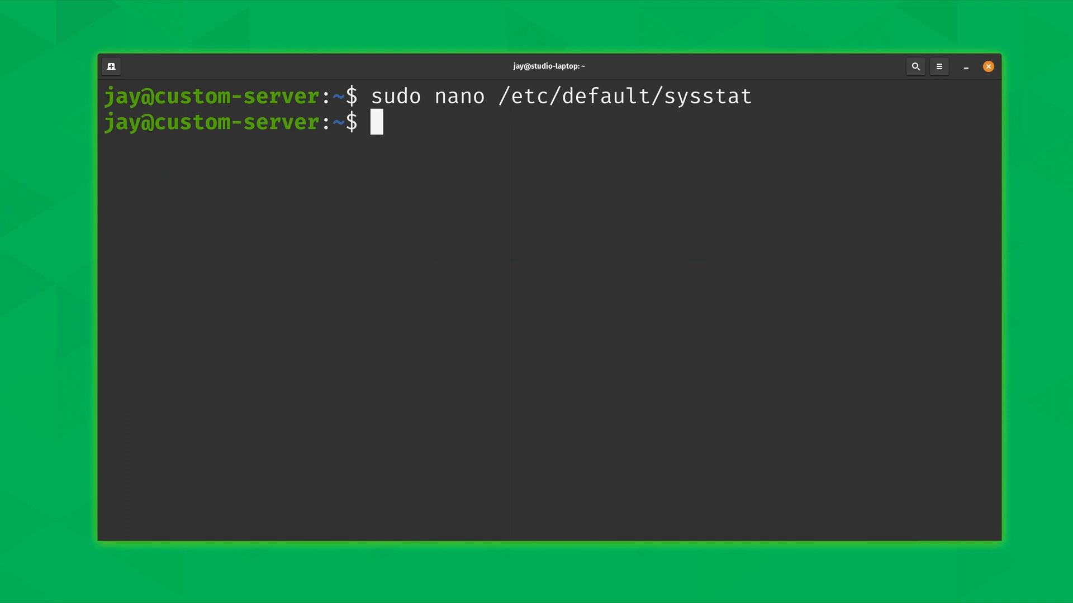
Print /etc/cron.d/sysstat showing the 10-minute activity reports and 23:59 rotation run.
{"action": "key", "text": "ctrl+l"}
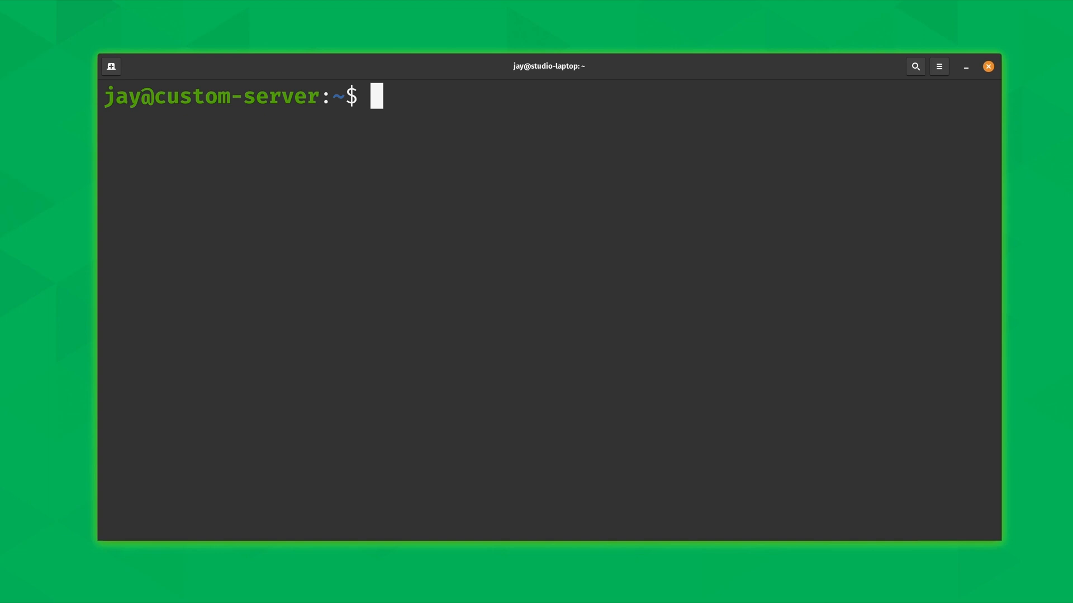
{"action": "type", "text": "c"}
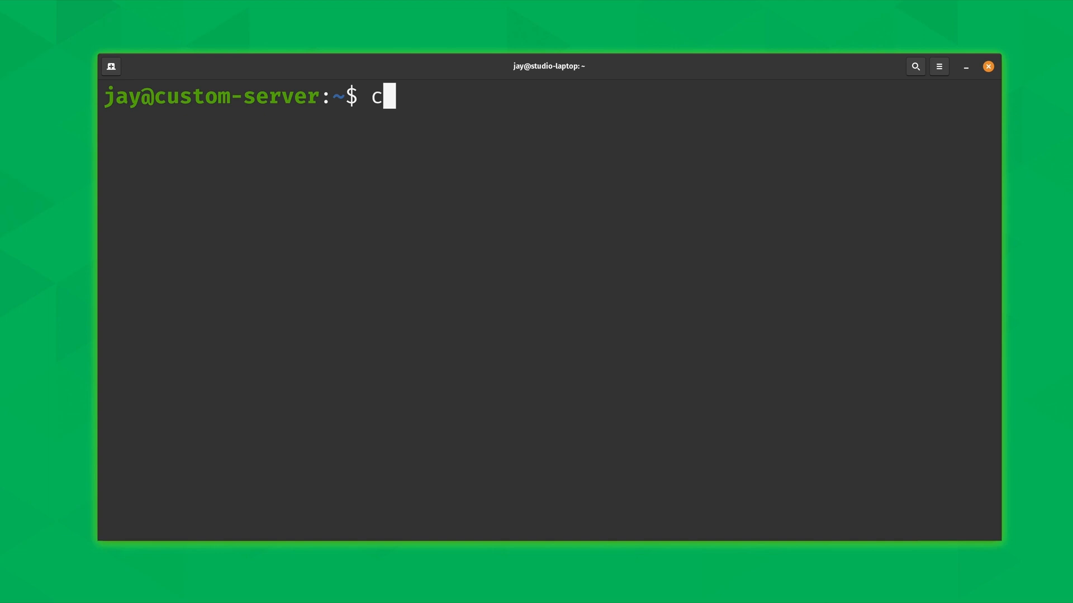
{"action": "type", "text": "at /et"}
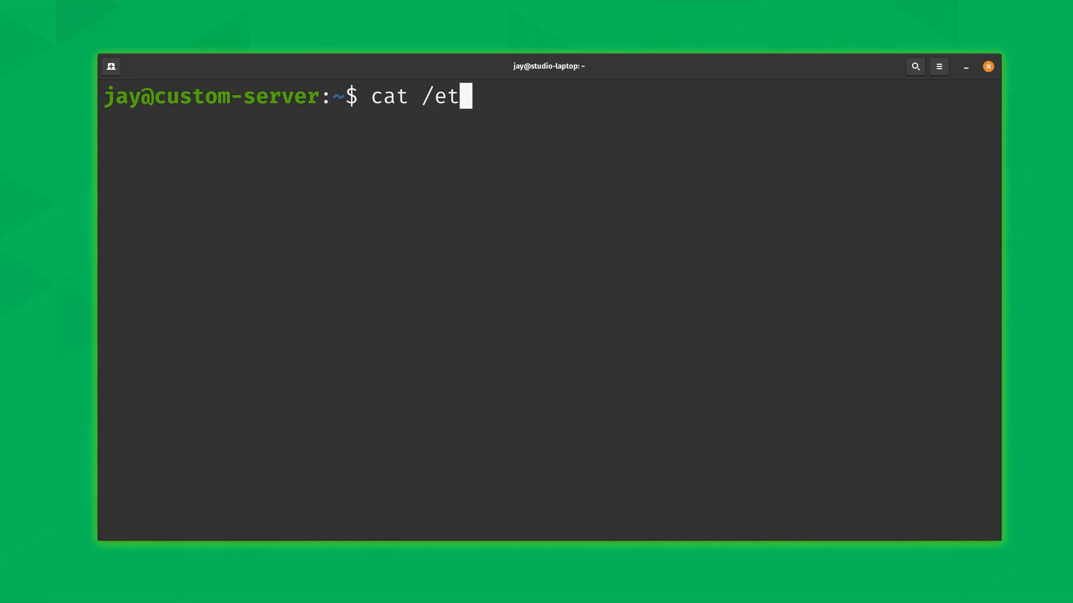
{"action": "type", "text": "c/cron.d"}
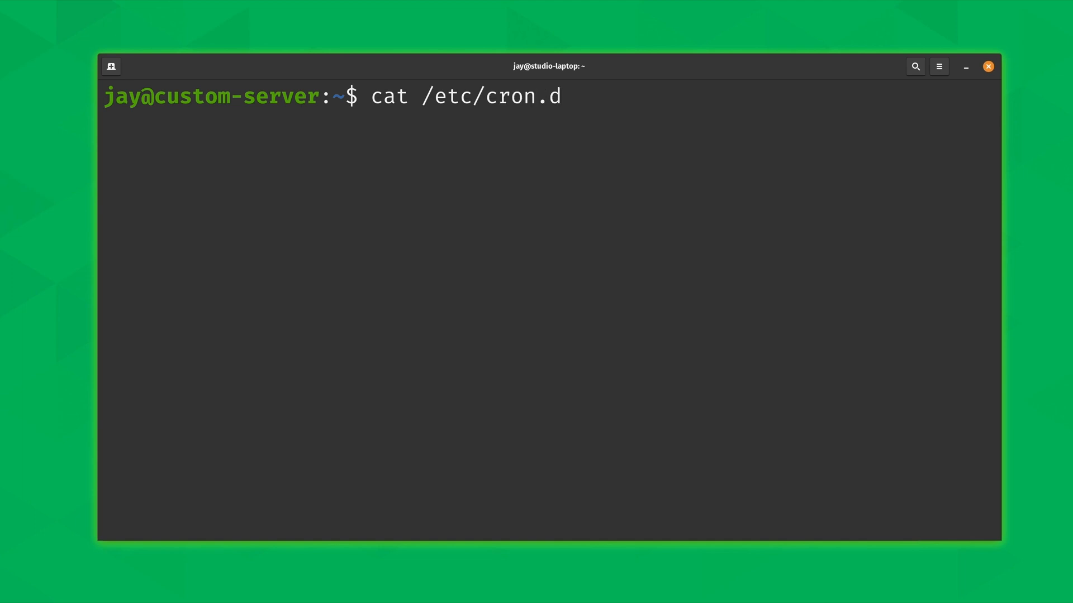
{"action": "type", "text": "/syss"}
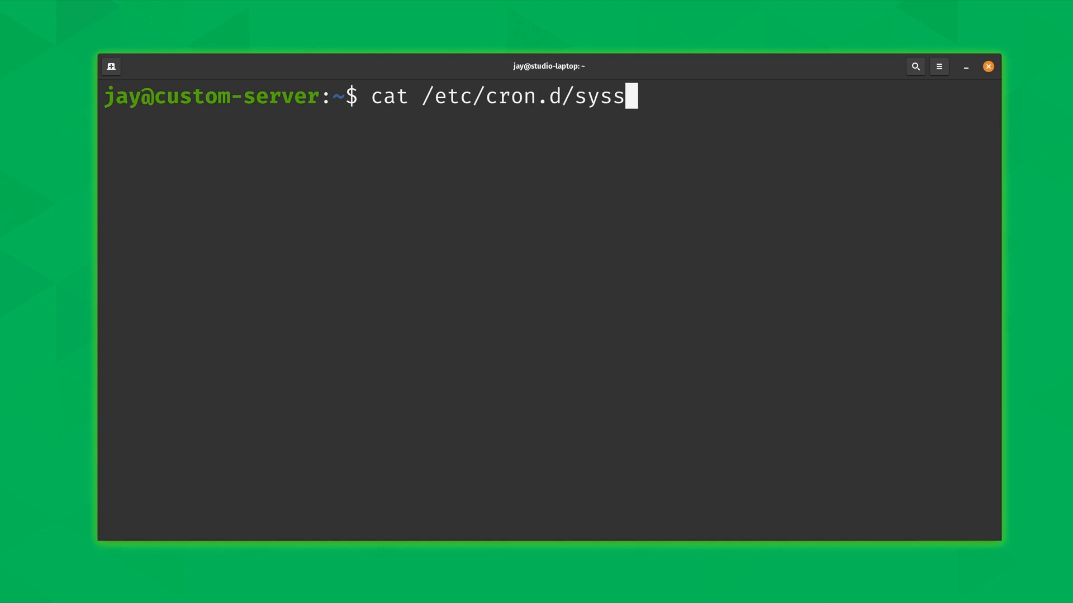
{"action": "key", "text": "Return"}
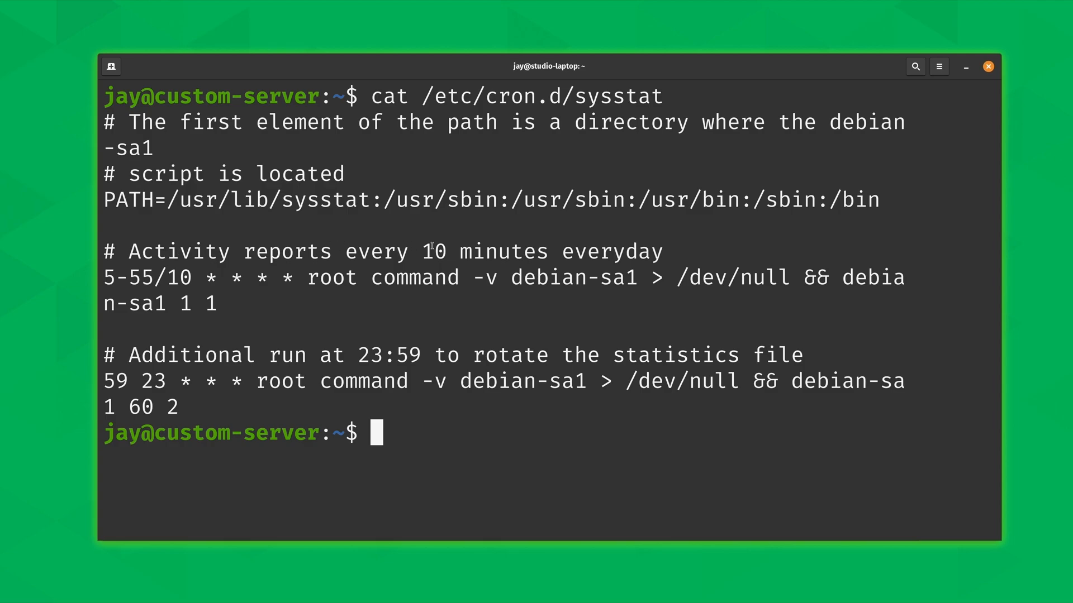
{"action": "mouse_move", "coordinate": [390, 361]}
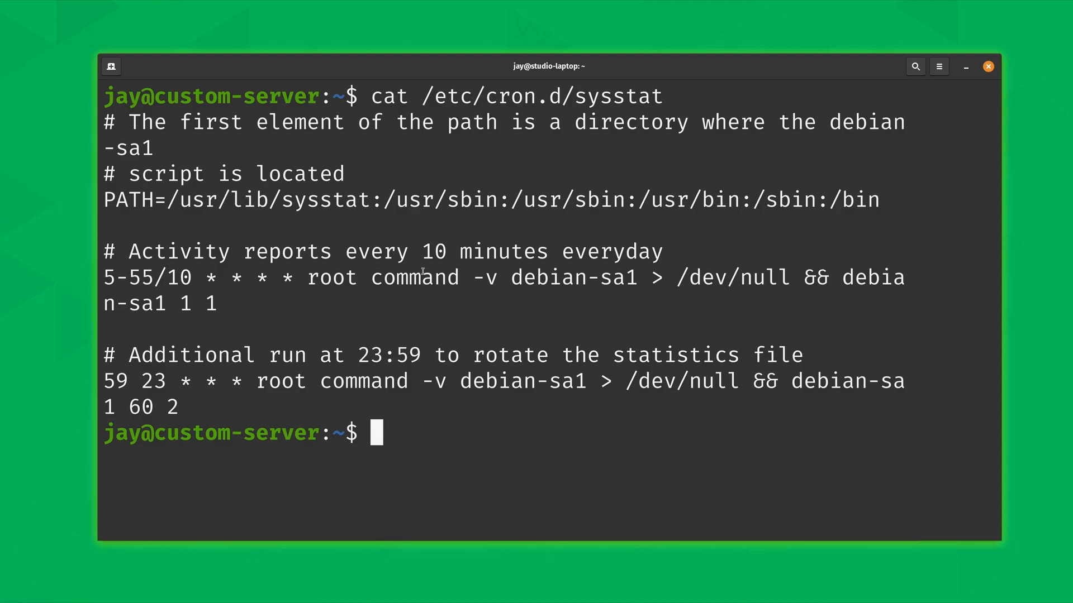
{"action": "mouse_move", "coordinate": [577, 452]}
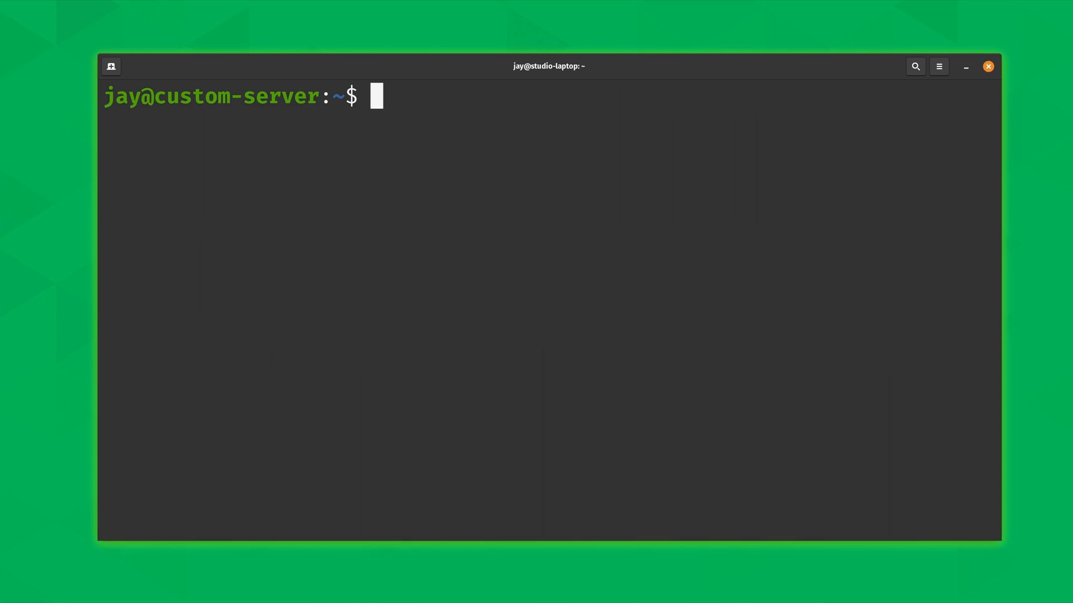
Print /etc/sysstat/sysstat and read its SA_DIR, ZIP, REPORTS and UMASK settings.
{"action": "type", "text": "cat"}
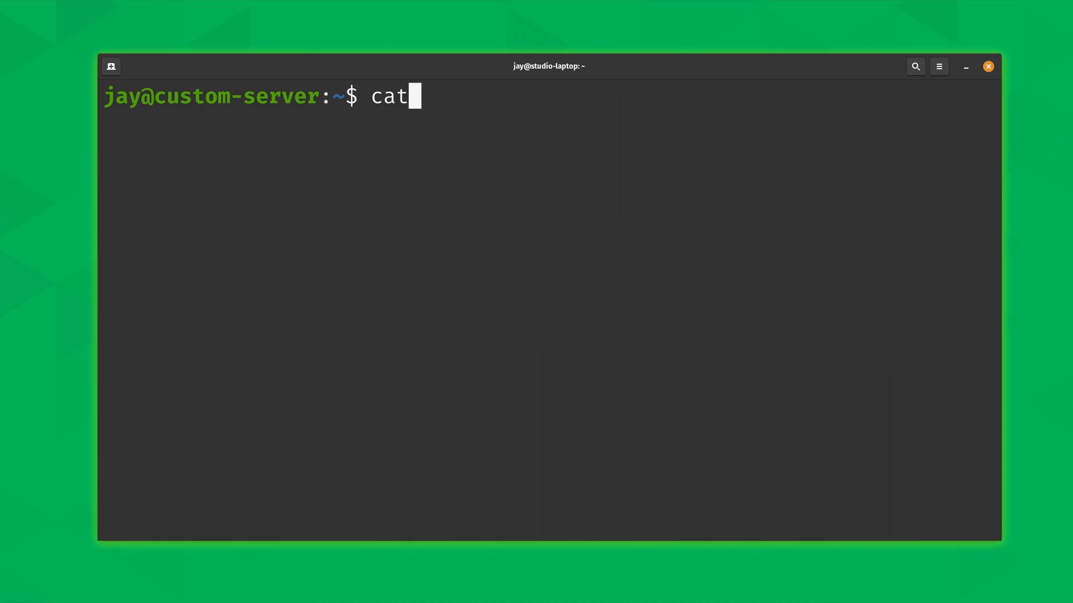
{"action": "type", "text": "/etc/s"}
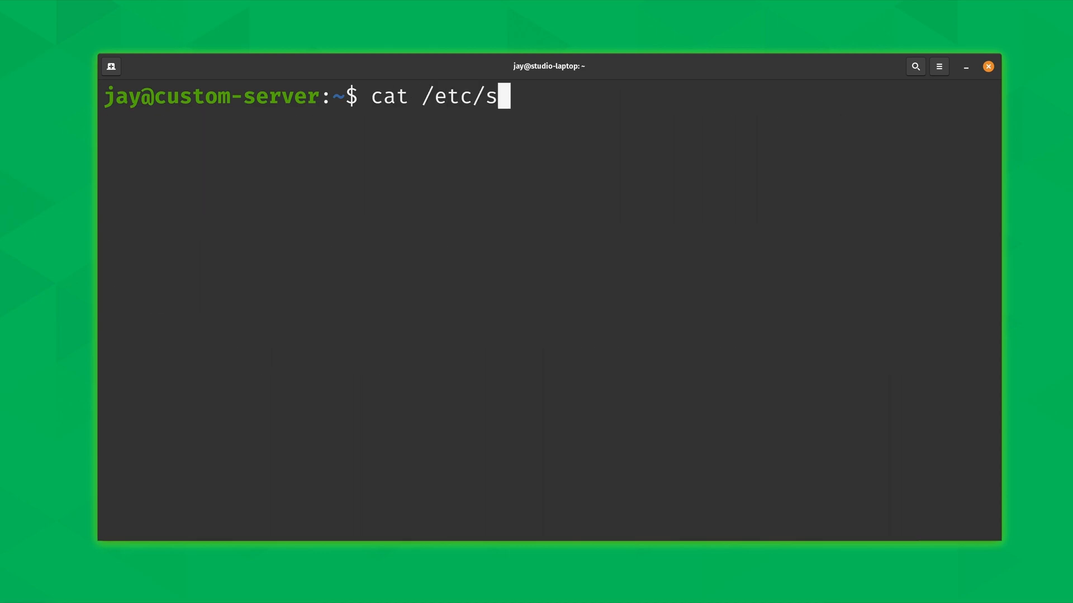
{"action": "type", "text": "ysstat/"}
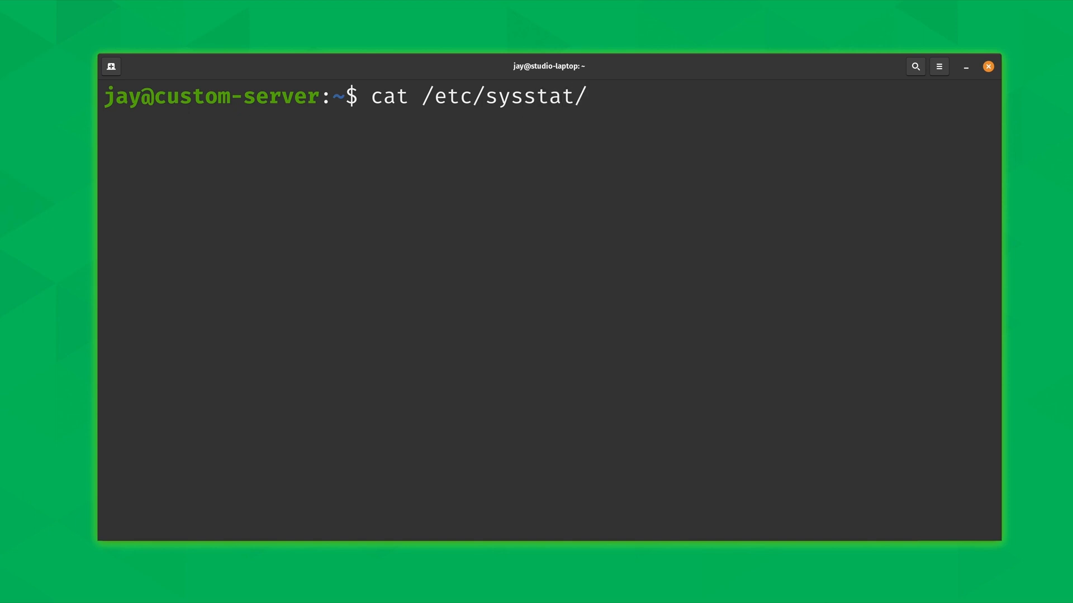
{"action": "type", "text": "syss"}
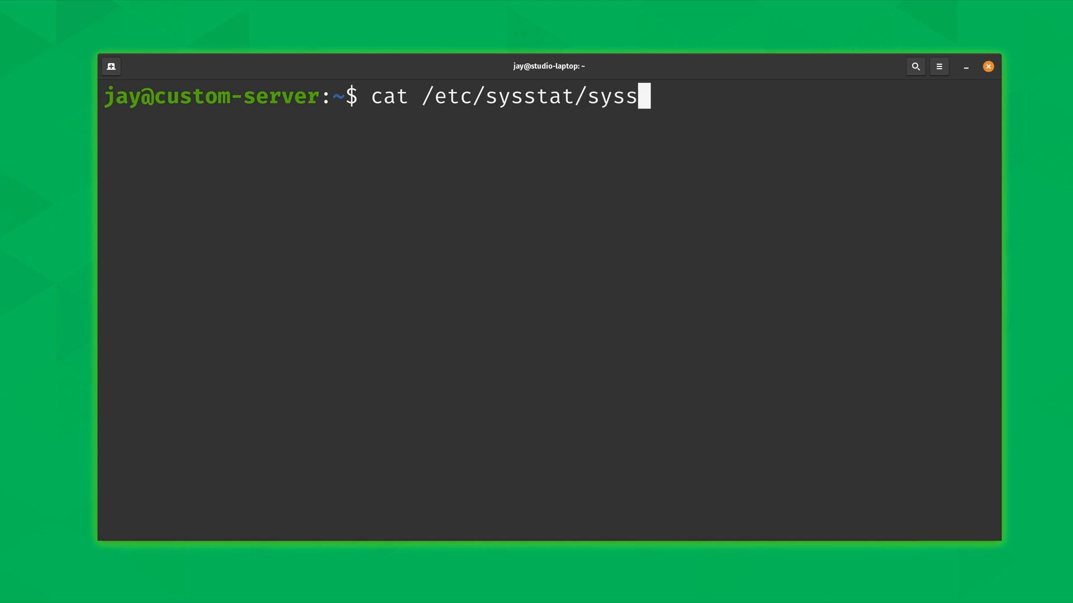
{"action": "key", "text": "Return"}
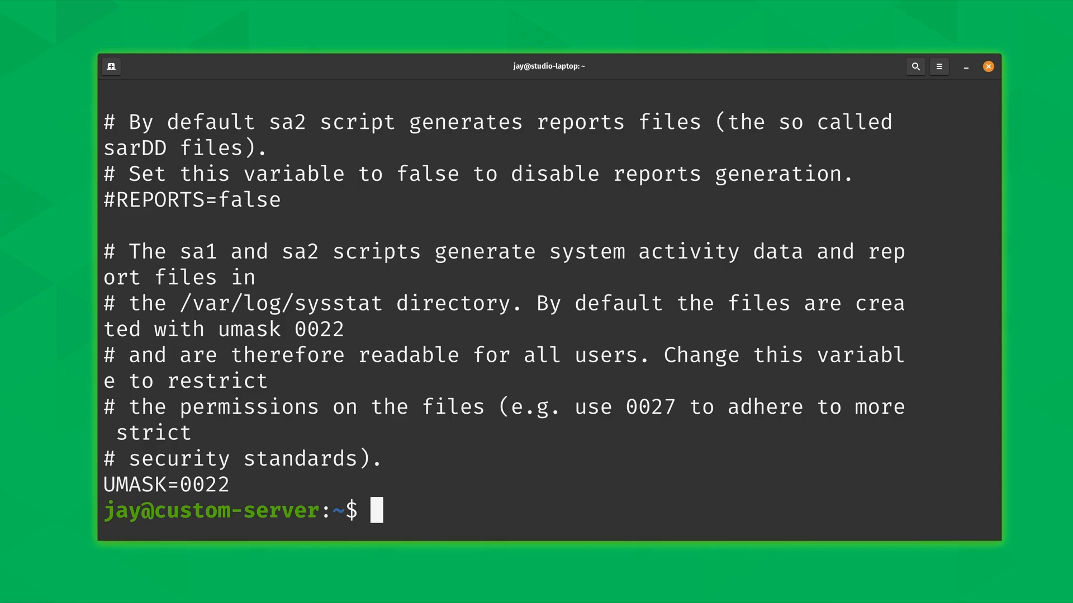
{"action": "scroll", "scroll_direction": "up", "scroll_amount": 3}
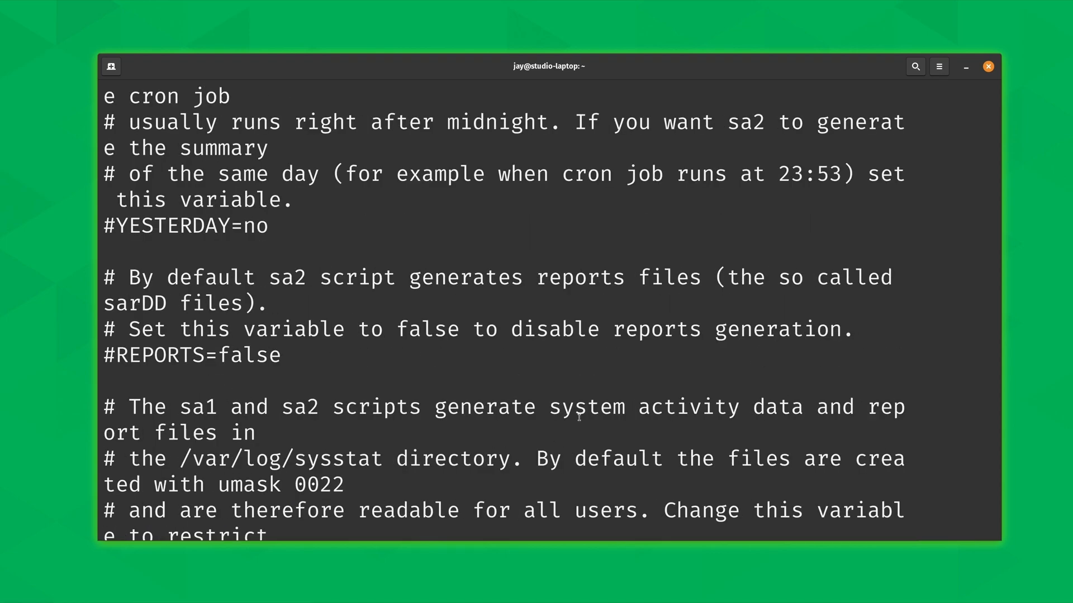
{"action": "scroll", "scroll_direction": "up", "scroll_amount": 3}
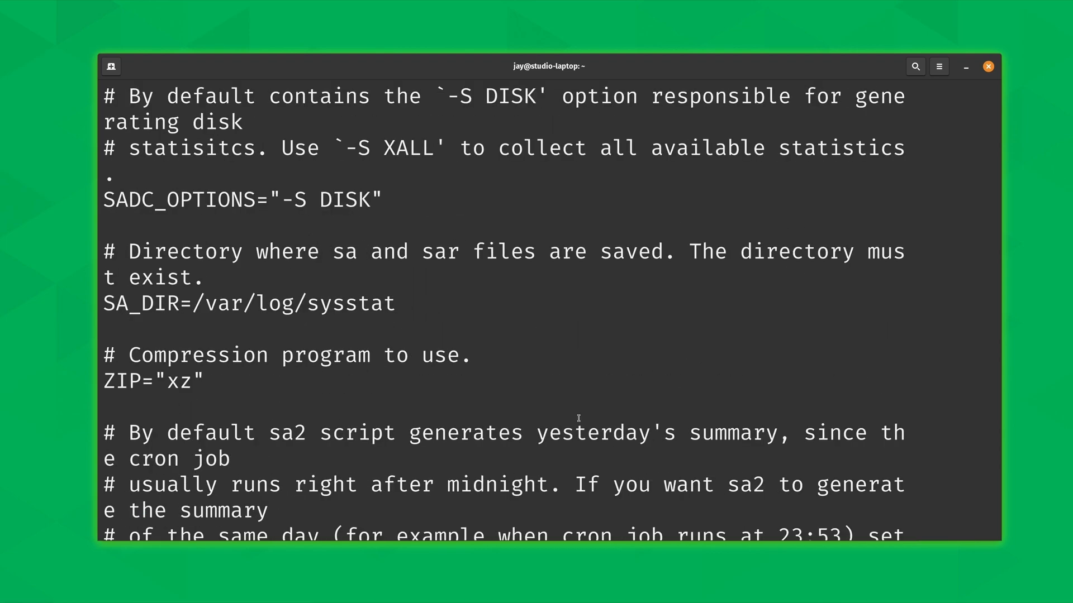
{"action": "scroll", "scroll_direction": "up", "scroll_amount": 3}
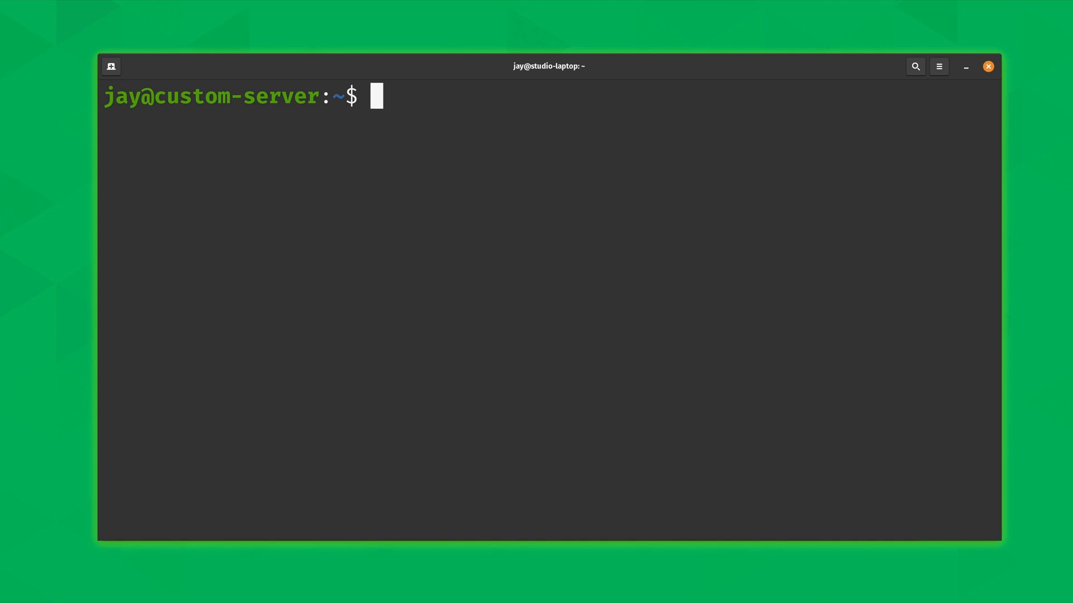
List /var/log/sysstat with ls -l, showing the single sa22 file from Feb 22 15:58.
{"action": "type", "text": "ls -l"}
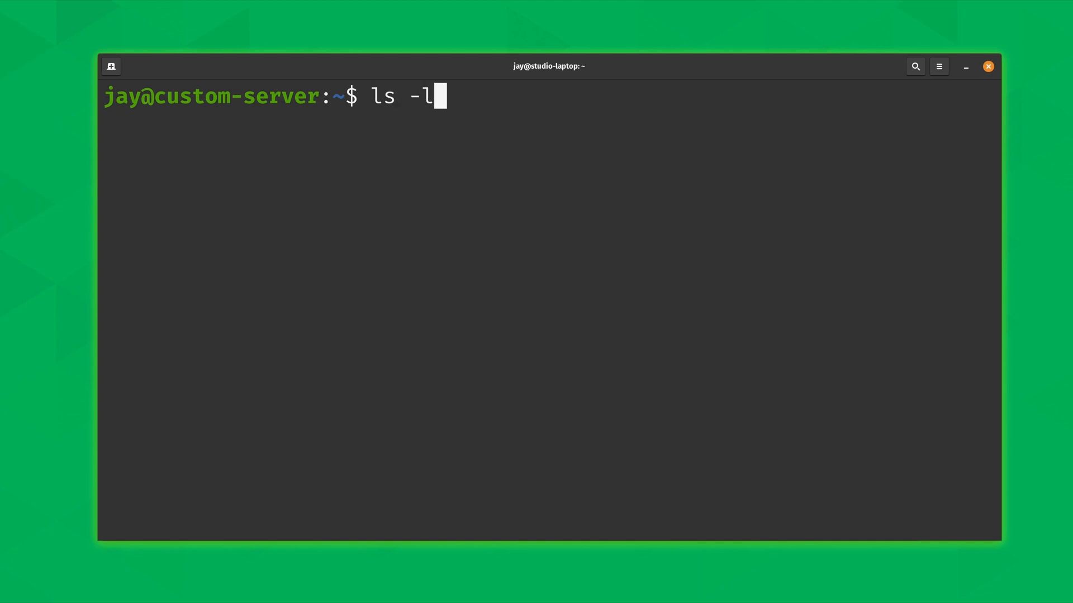
{"action": "type", "text": "/var/log/"}
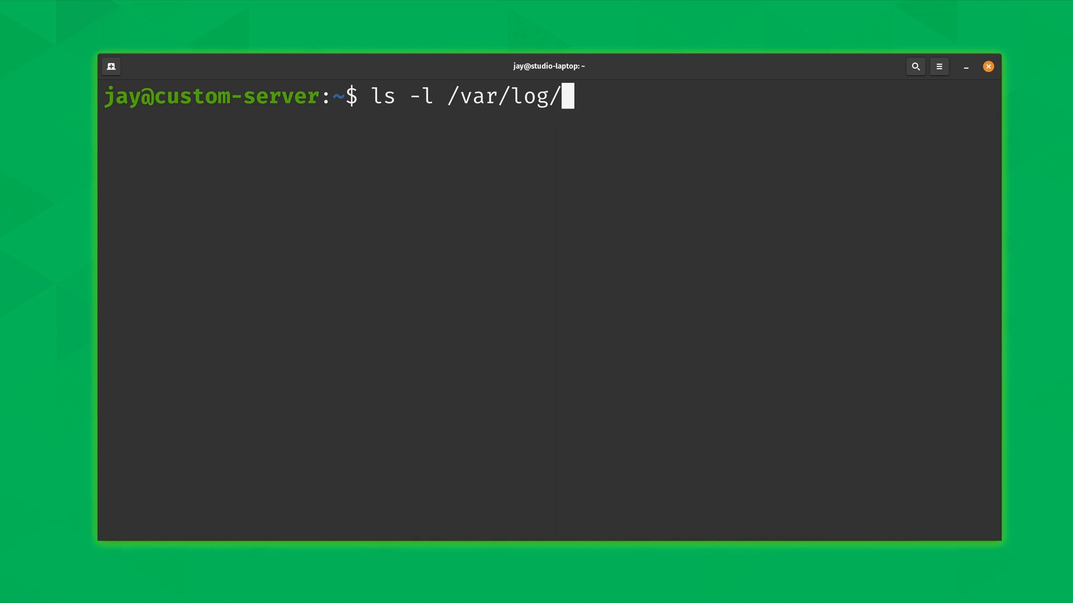
{"action": "type", "text": "sysstat/"}
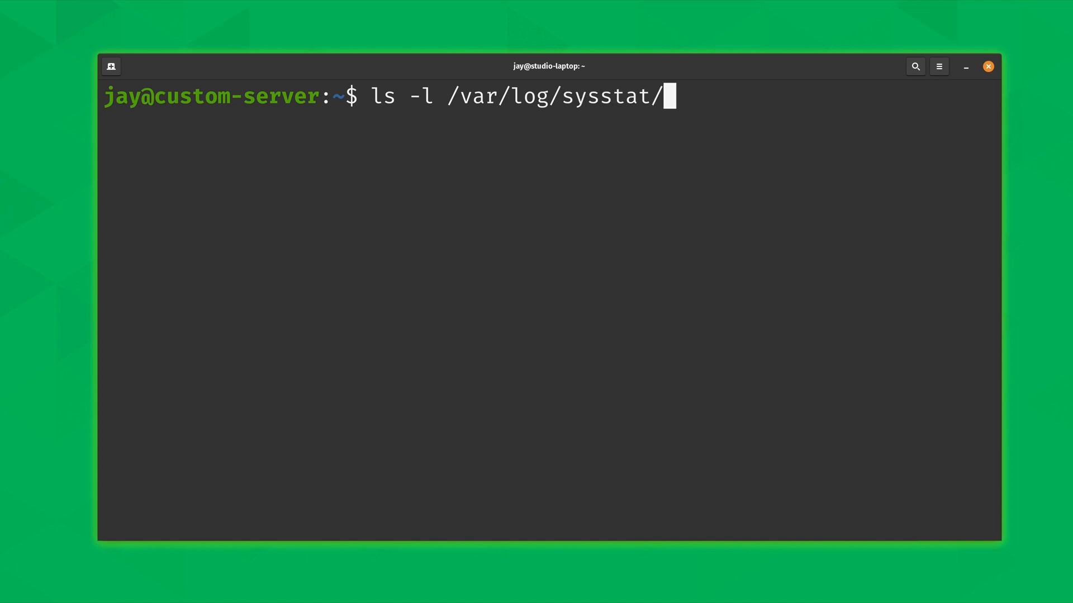
{"action": "key", "text": "Return"}
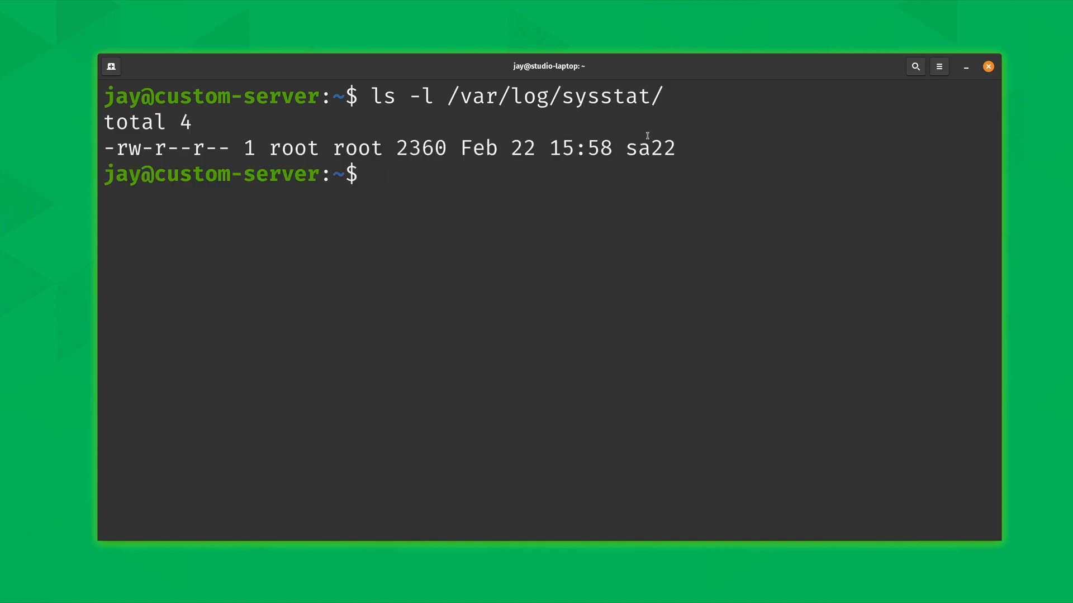
{"action": "double_click", "coordinate": [648, 147]}
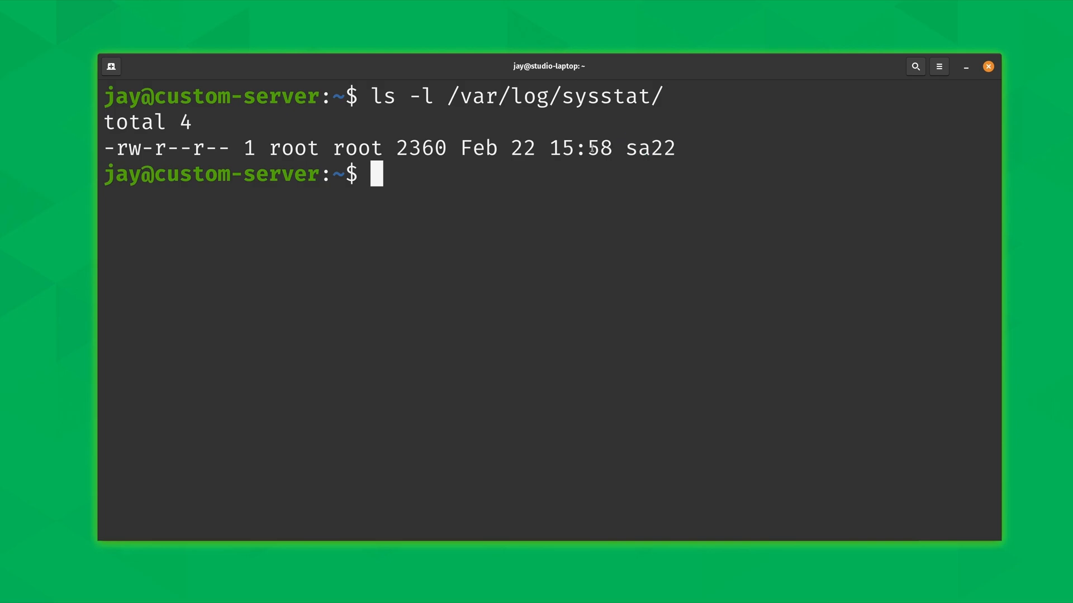
{"action": "double_click", "coordinate": [597, 148]}
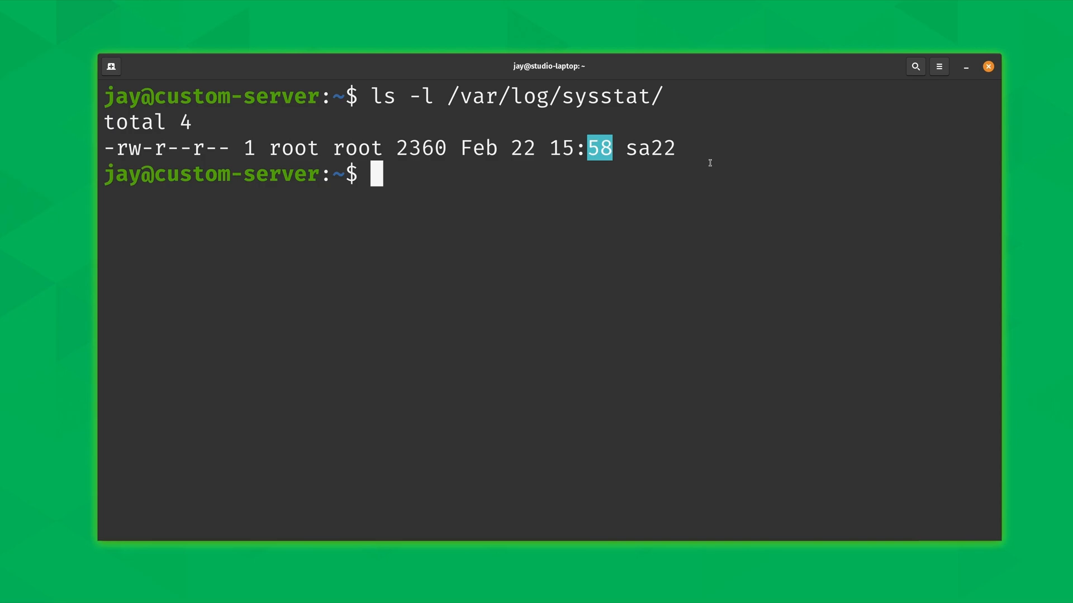
{"action": "mouse_move", "coordinate": [663, 154]}
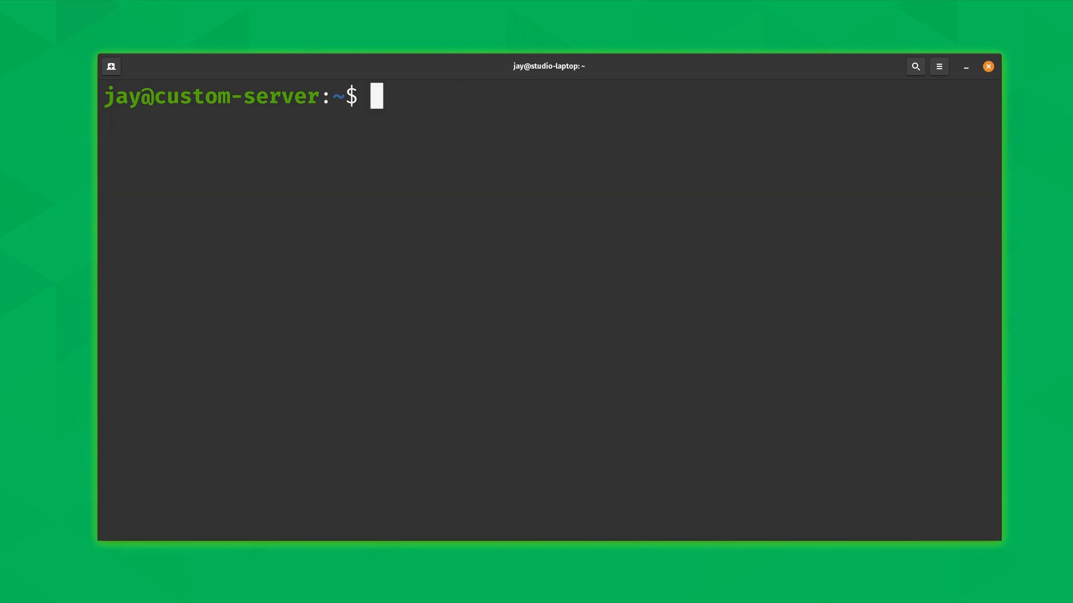
Show the CPU report from /var/log/sysstat/sa22 with sudo sar -u -f.
{"action": "type", "text": "sudo"}
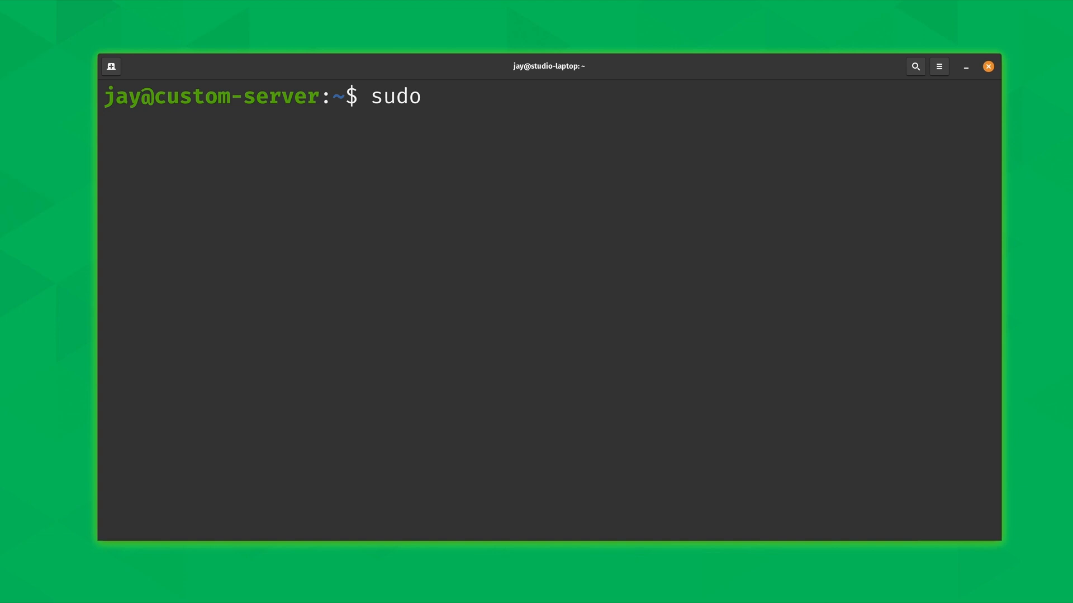
{"action": "type", "text": "sar"}
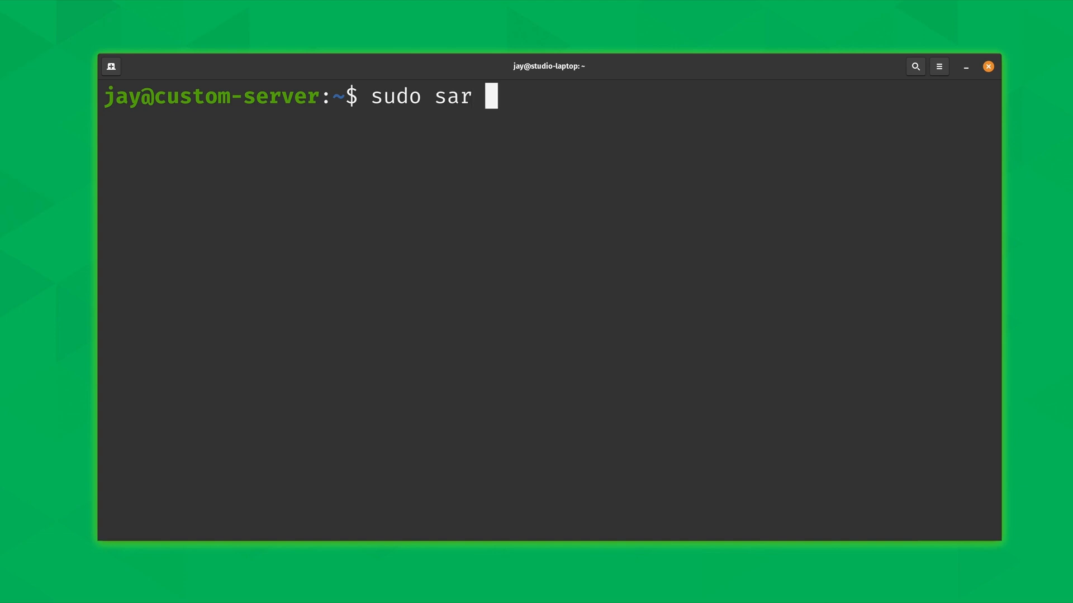
{"action": "type", "text": "-u -f"}
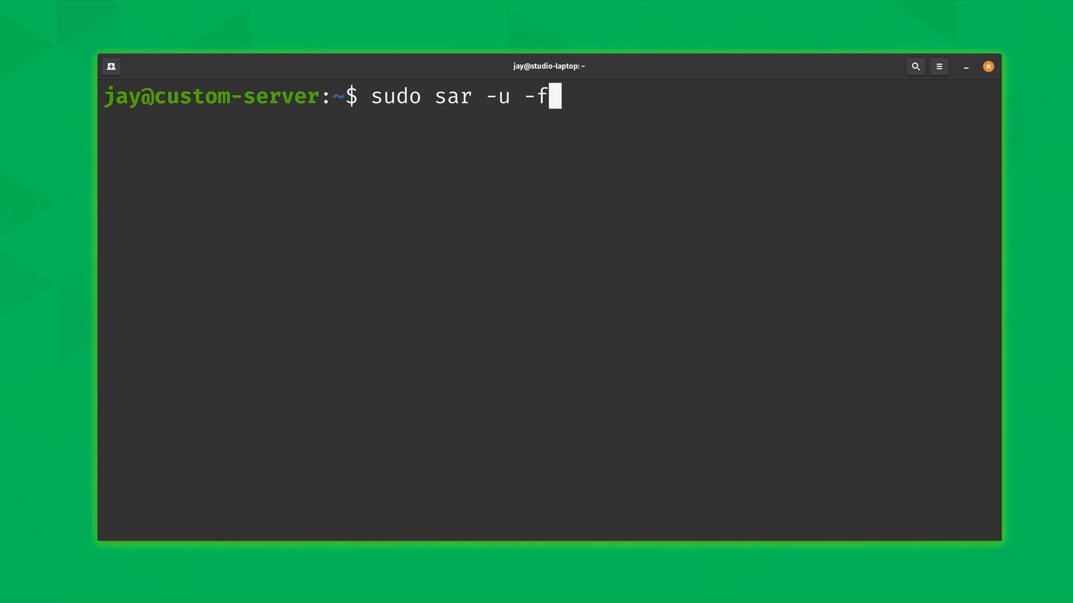
{"action": "type", "text": "/var/"}
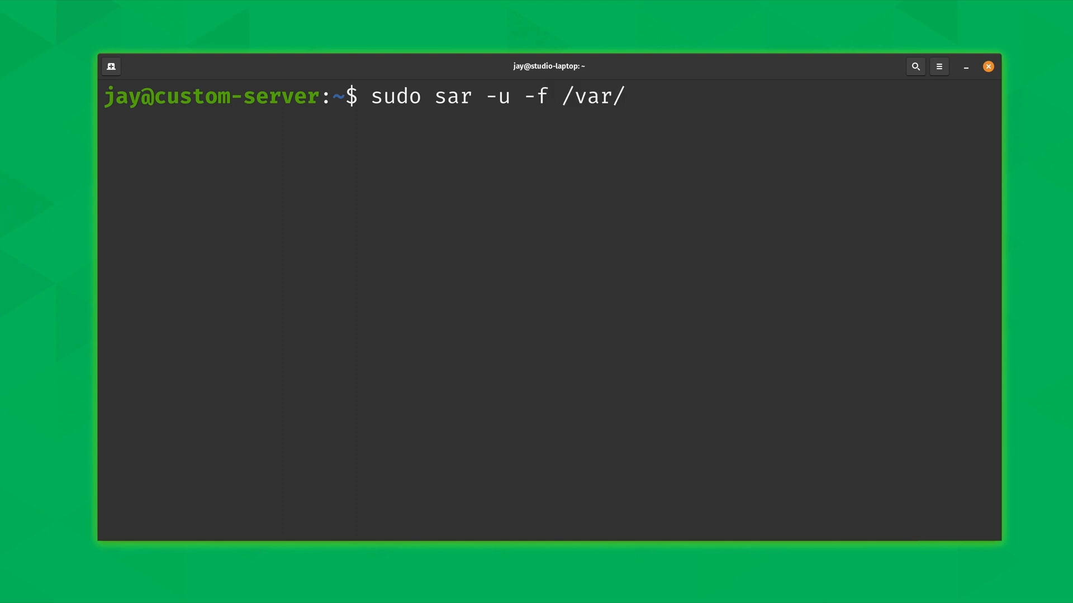
{"action": "type", "text": "log/"}
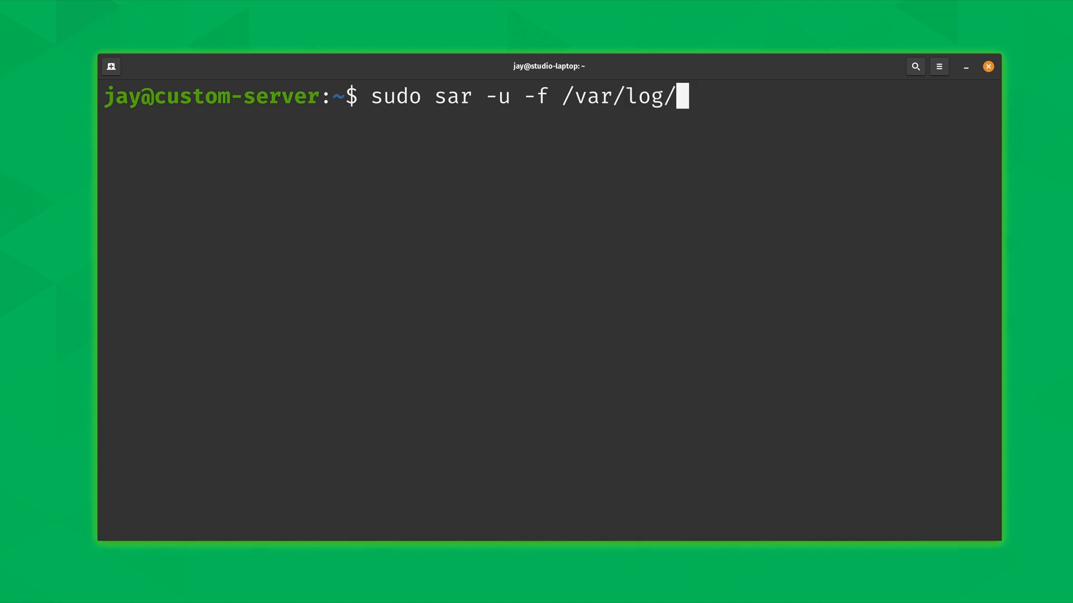
{"action": "type", "text": "sysstat/"}
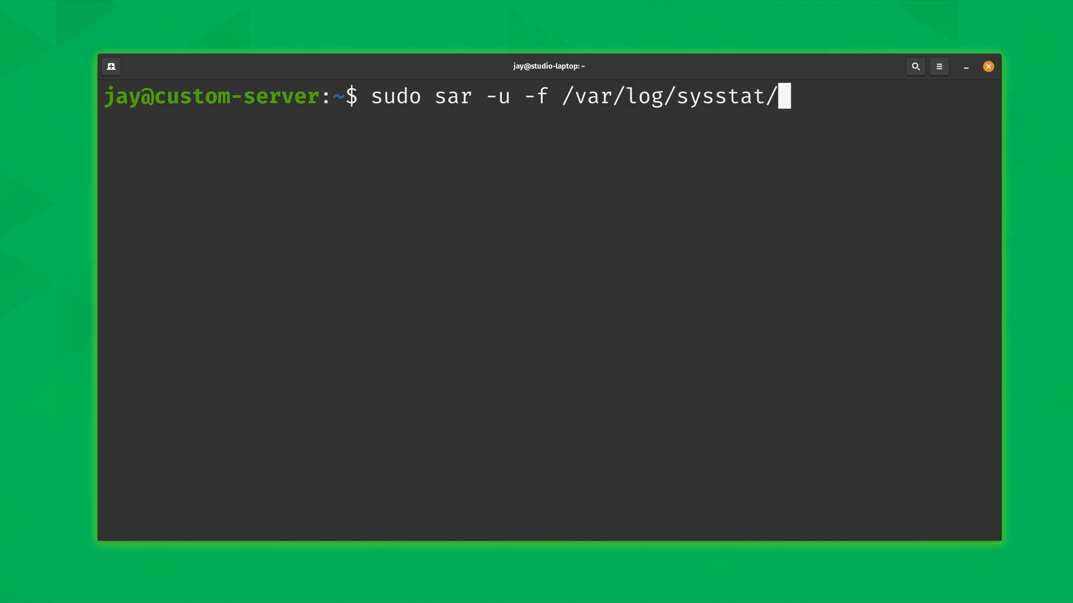
{"action": "type", "text": "sa22"}
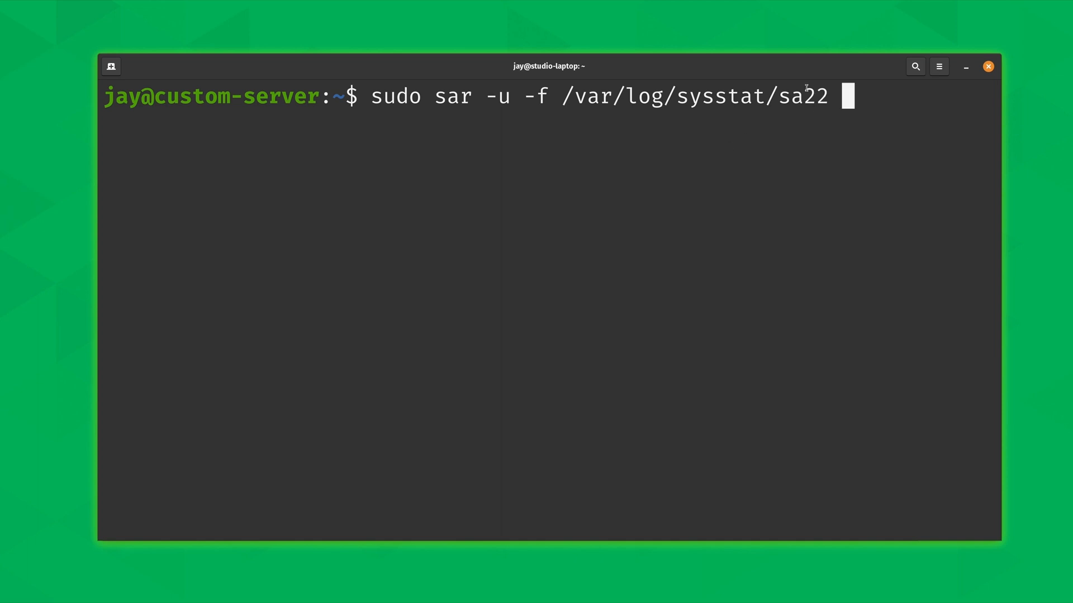
{"action": "double_click", "coordinate": [815, 96]}
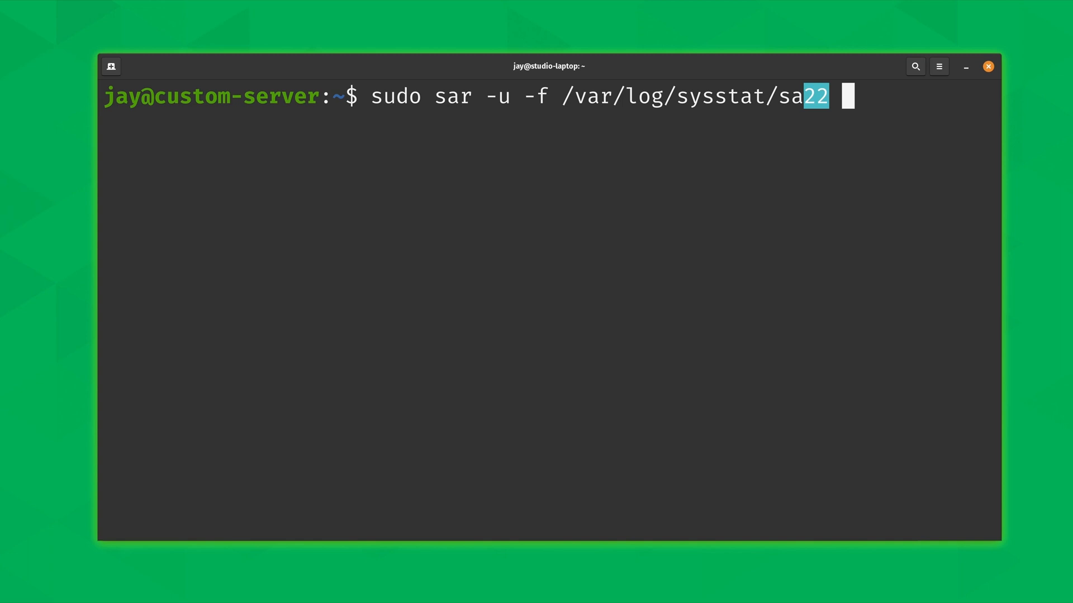
{"action": "key", "text": "Return"}
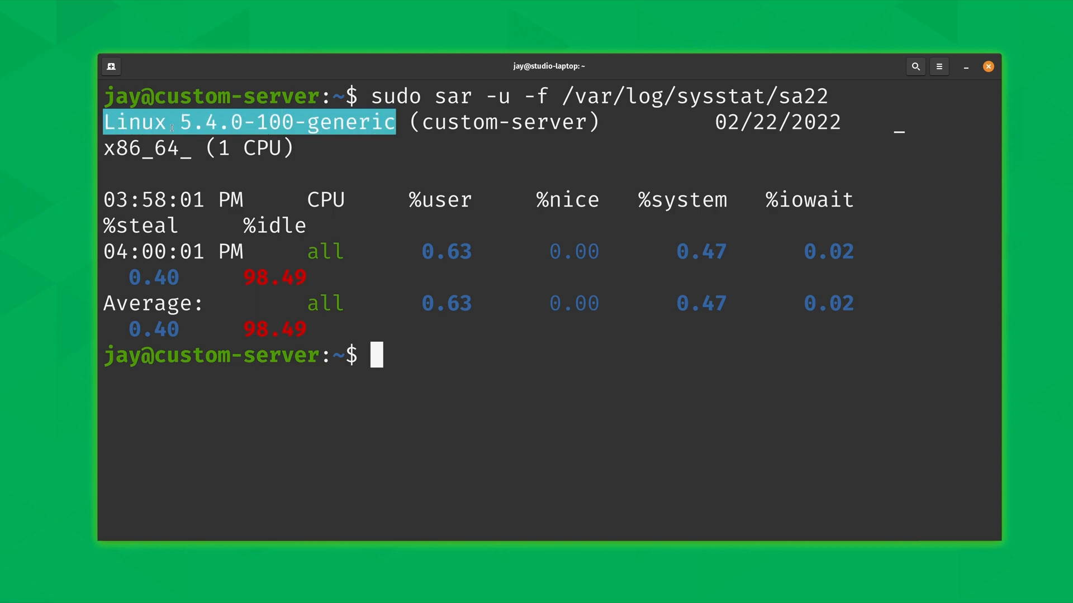
{"action": "mouse_move", "coordinate": [365, 245]}
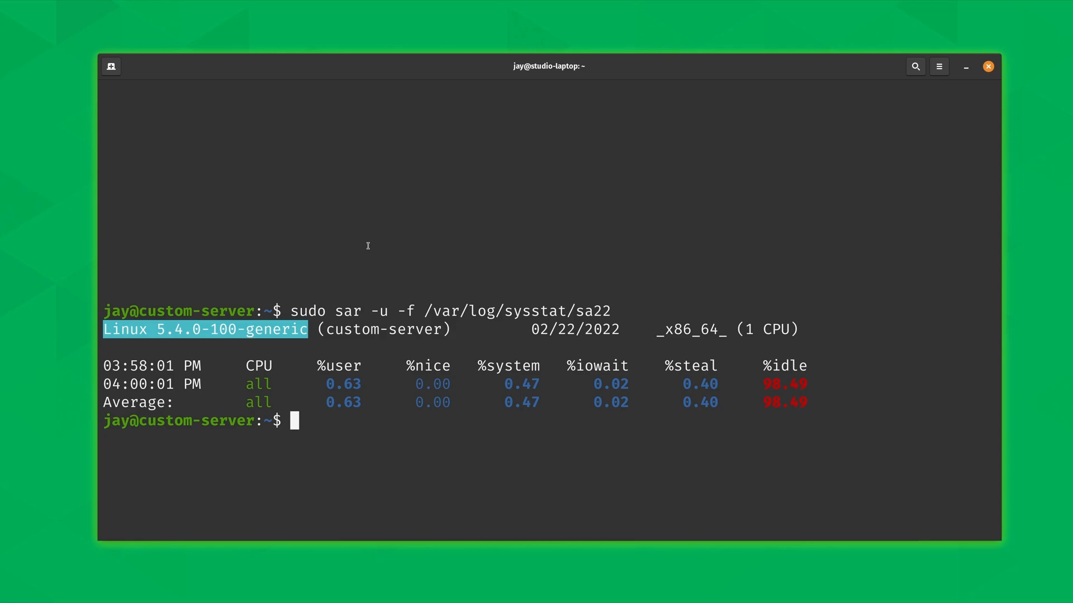
{"action": "mouse_move", "coordinate": [179, 385]}
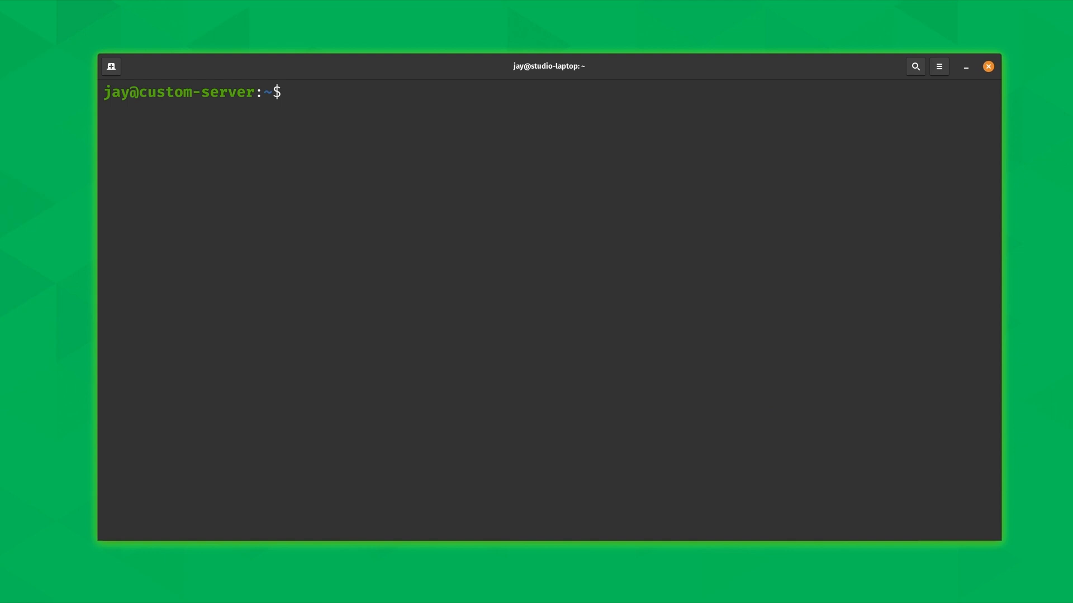
Run sar -u for today's CPU report and point out the 98.49% idle figure.
{"action": "type", "text": "sar"}
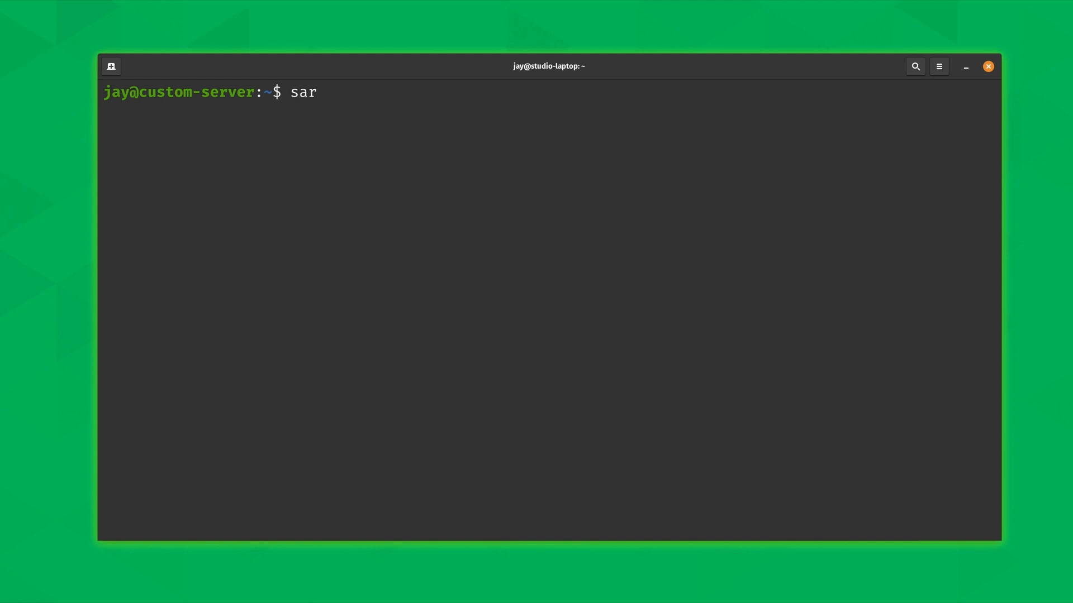
{"action": "type", "text": "-u"}
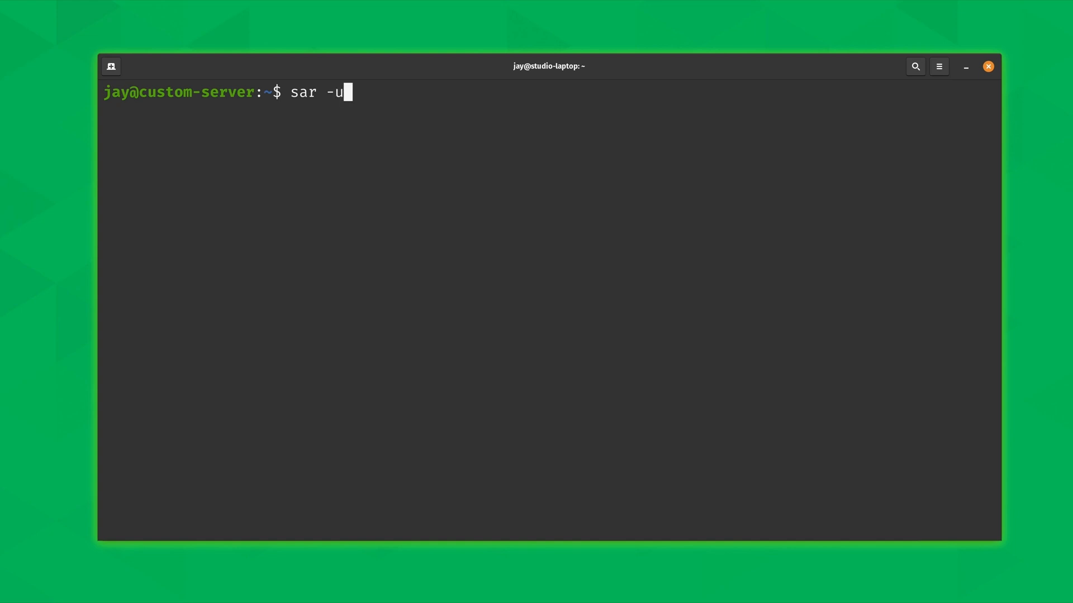
{"action": "key", "text": "Return"}
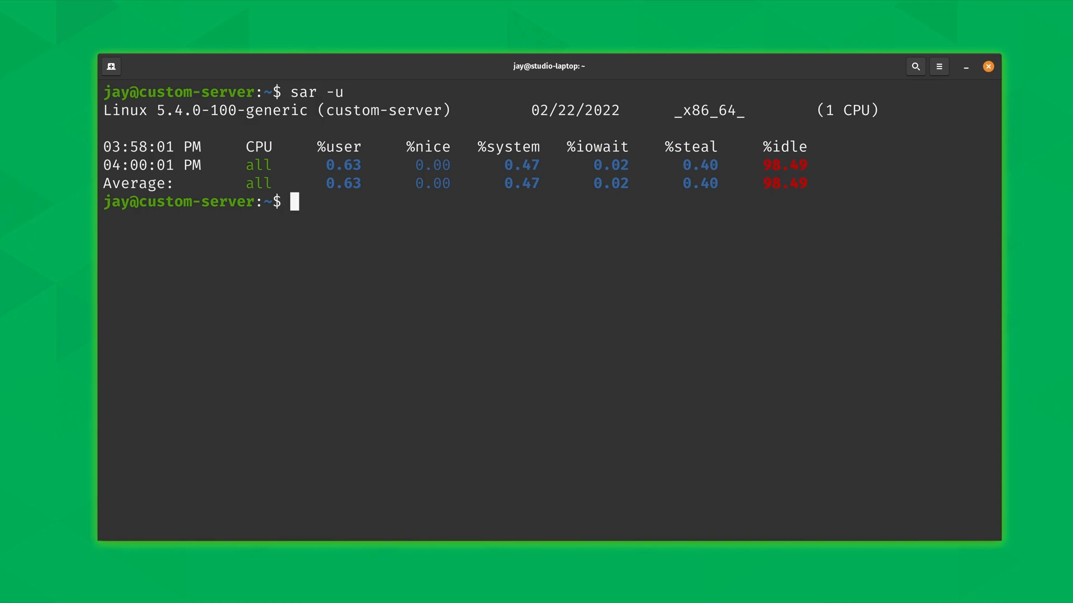
{"action": "mouse_move", "coordinate": [514, 207]}
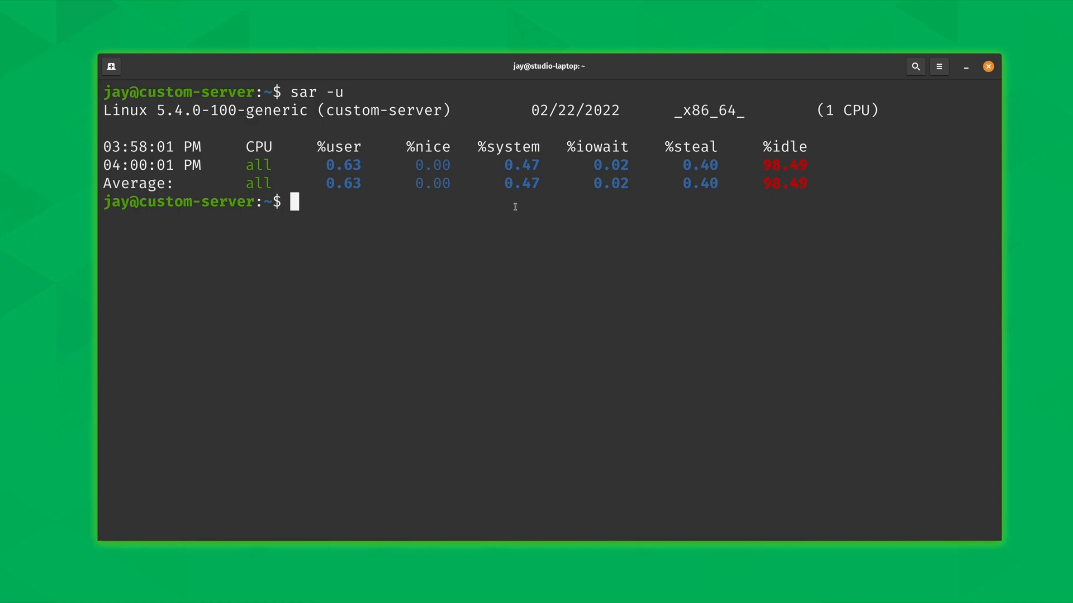
{"action": "mouse_move", "coordinate": [494, 223]}
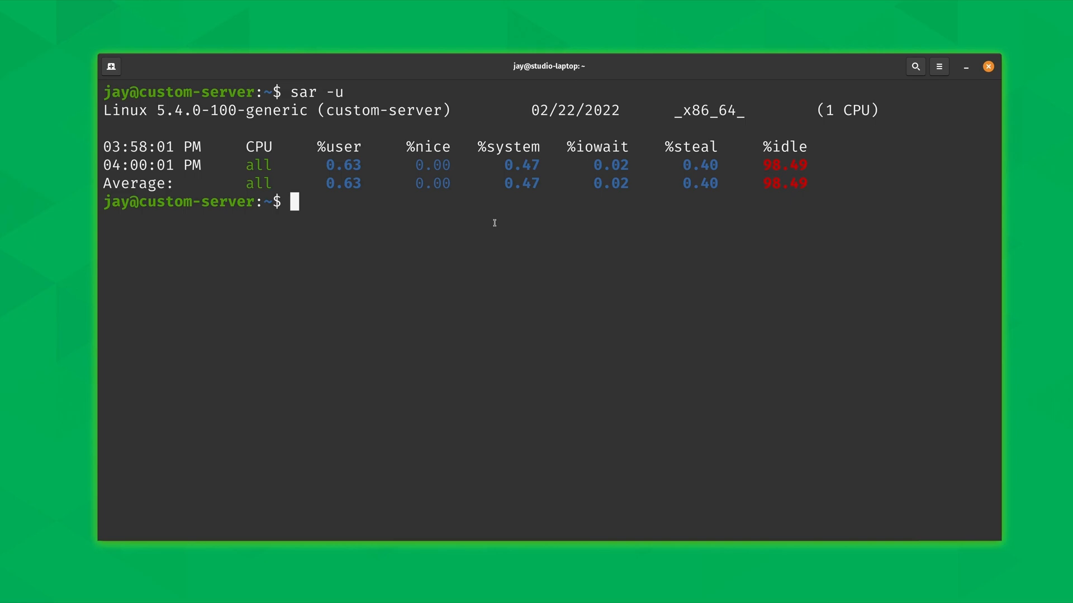
{"action": "mouse_move", "coordinate": [764, 161]}
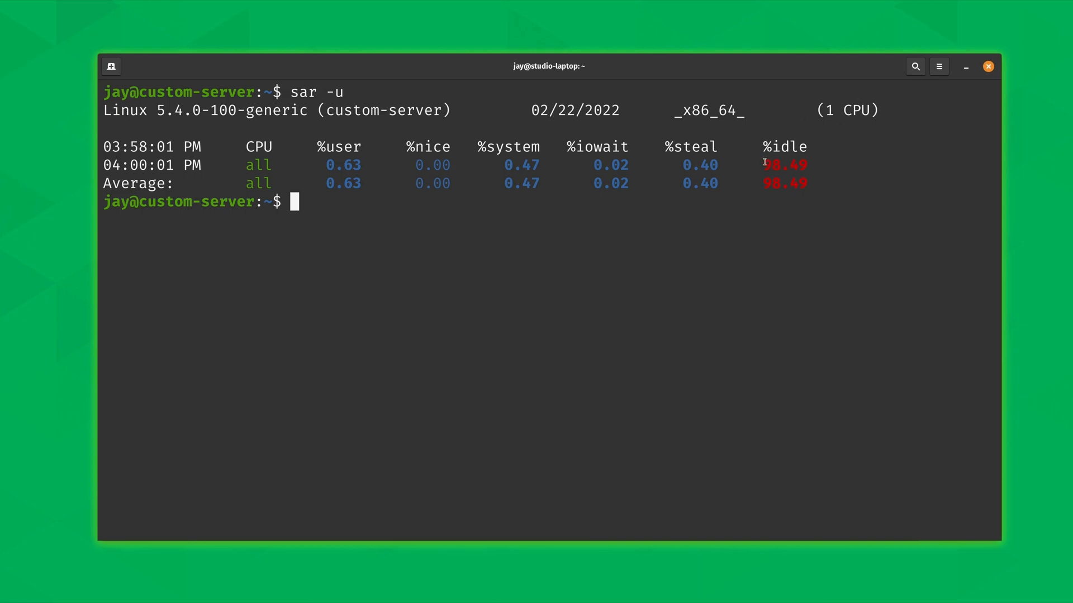
{"action": "double_click", "coordinate": [784, 165]}
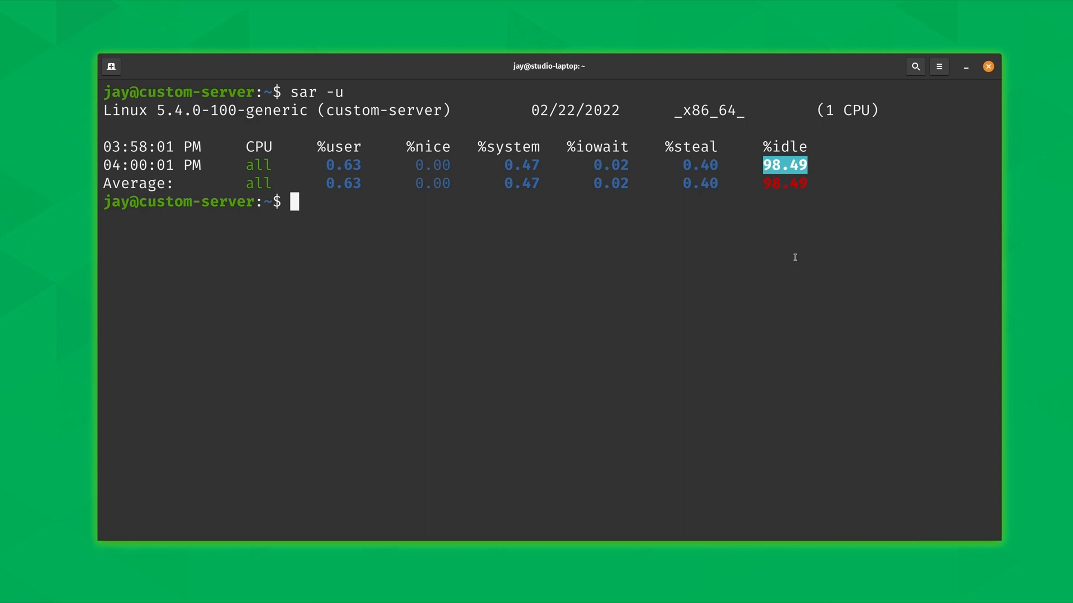
{"action": "mouse_move", "coordinate": [156, 166]}
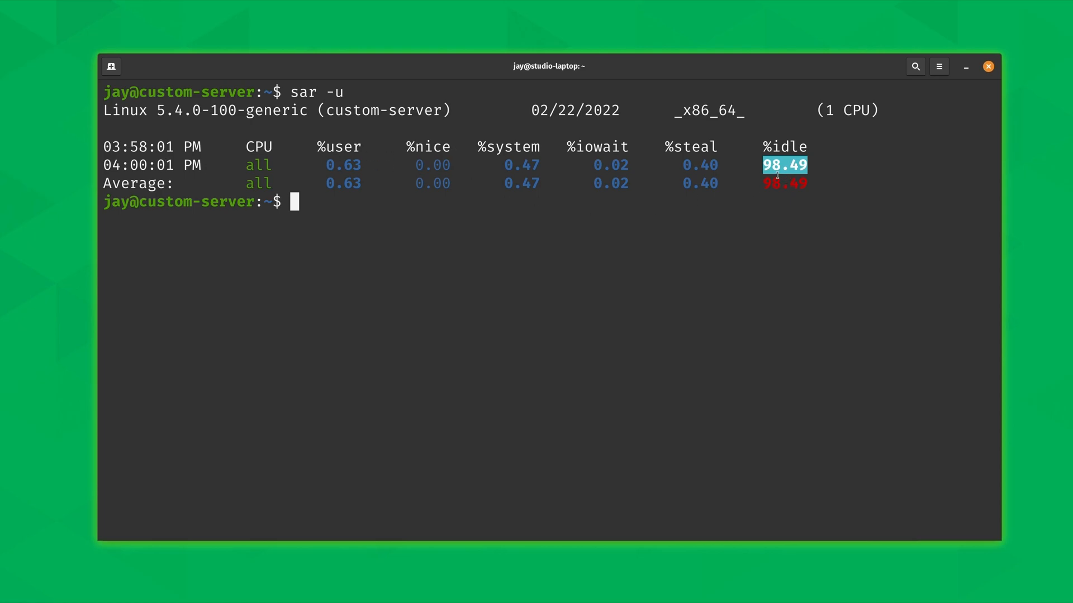
{"action": "mouse_move", "coordinate": [742, 212]}
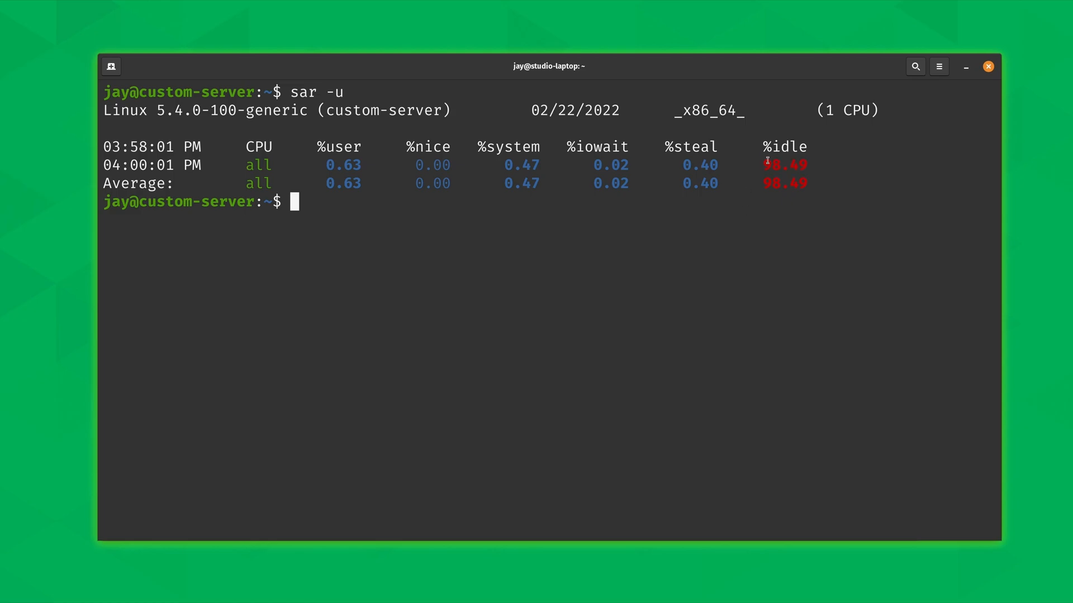
{"action": "double_click", "coordinate": [784, 165]}
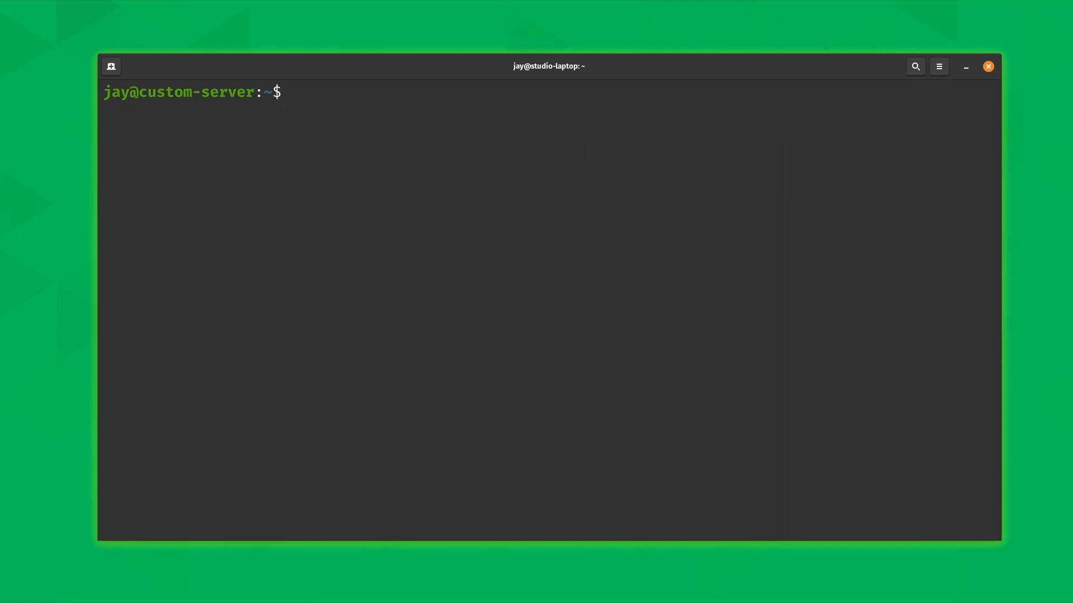
Run the memory report sar -r, then the swap report sar -S.
{"action": "type", "text": "sar -r"}
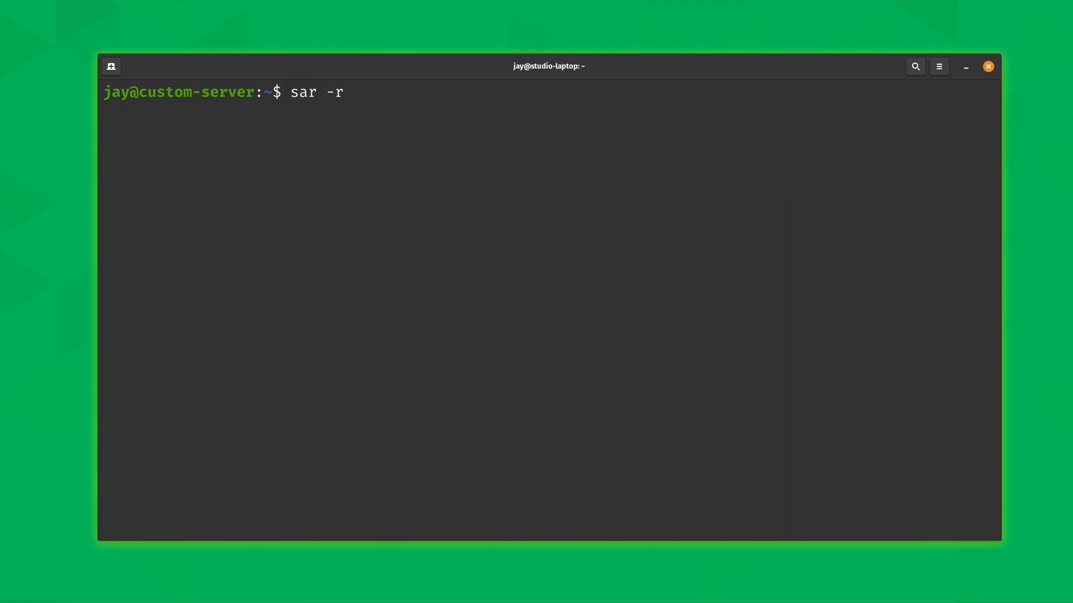
{"action": "key", "text": "Return"}
{"action": "type", "text": "s"}
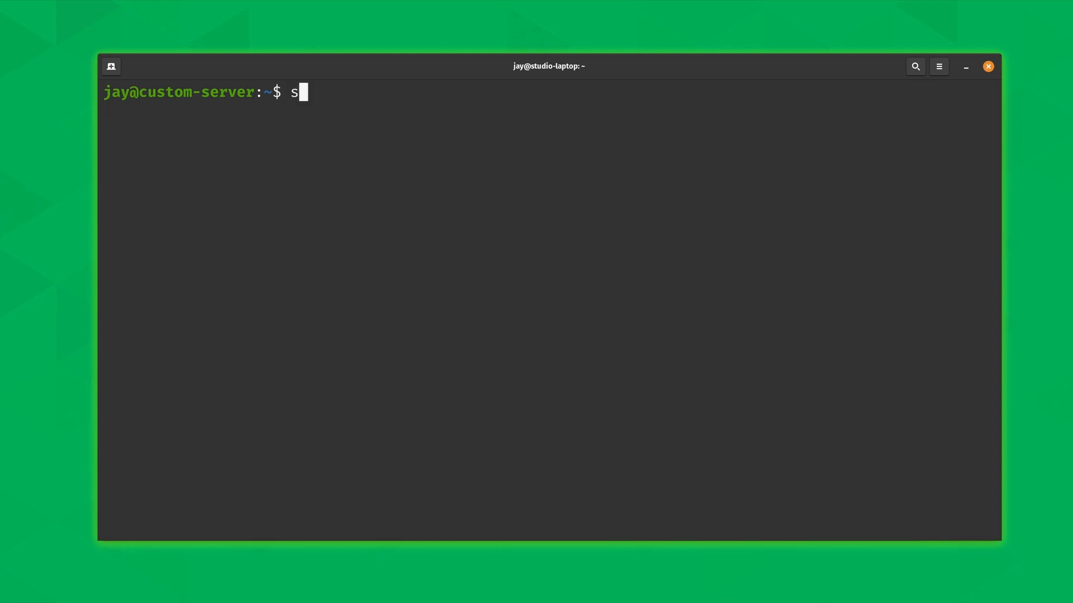
{"action": "type", "text": "ar -S"}
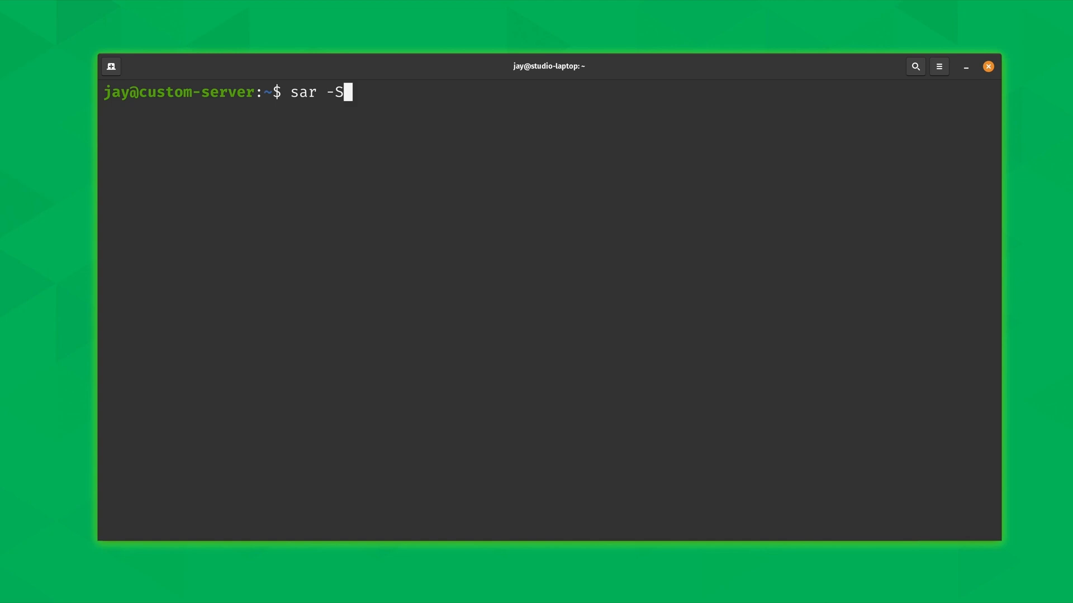
{"action": "key", "text": "Return"}
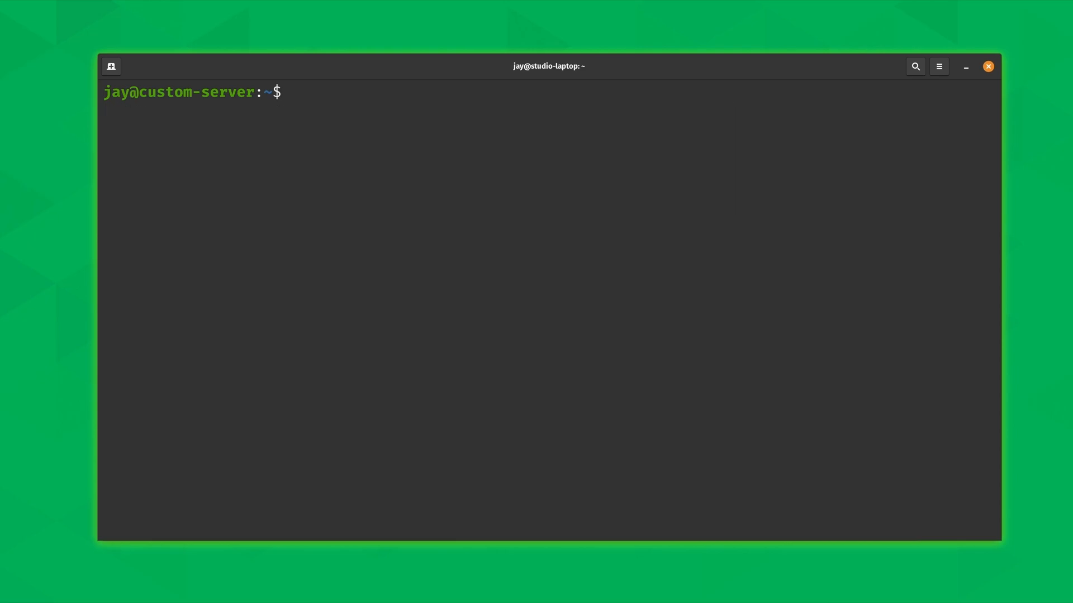
Run sar -b to show tps, read/write rates and blocks written per second.
{"action": "type", "text": "sar -b"}
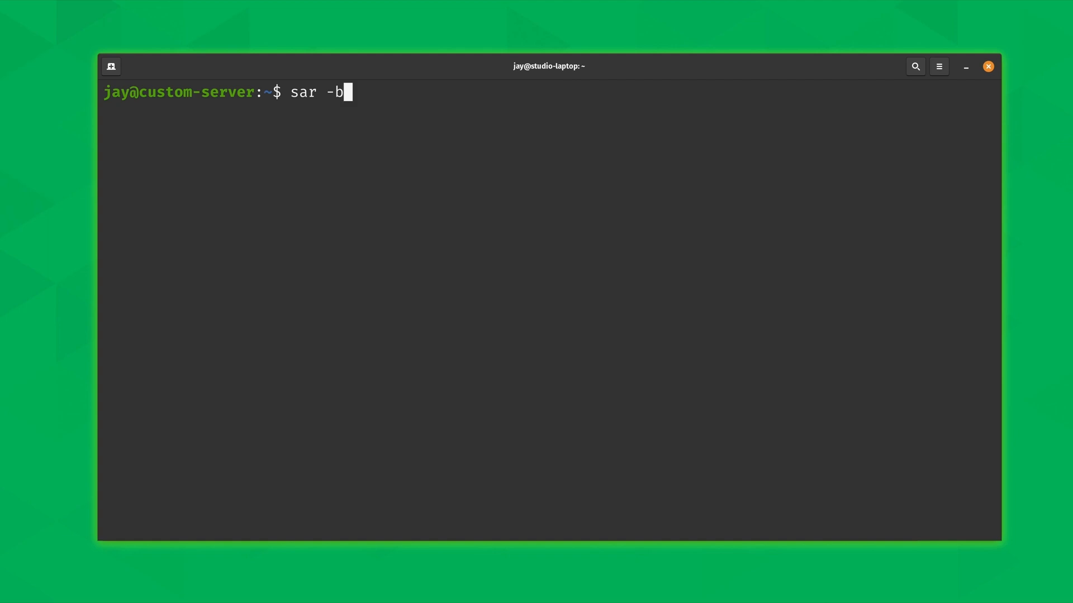
{"action": "key", "text": "Return"}
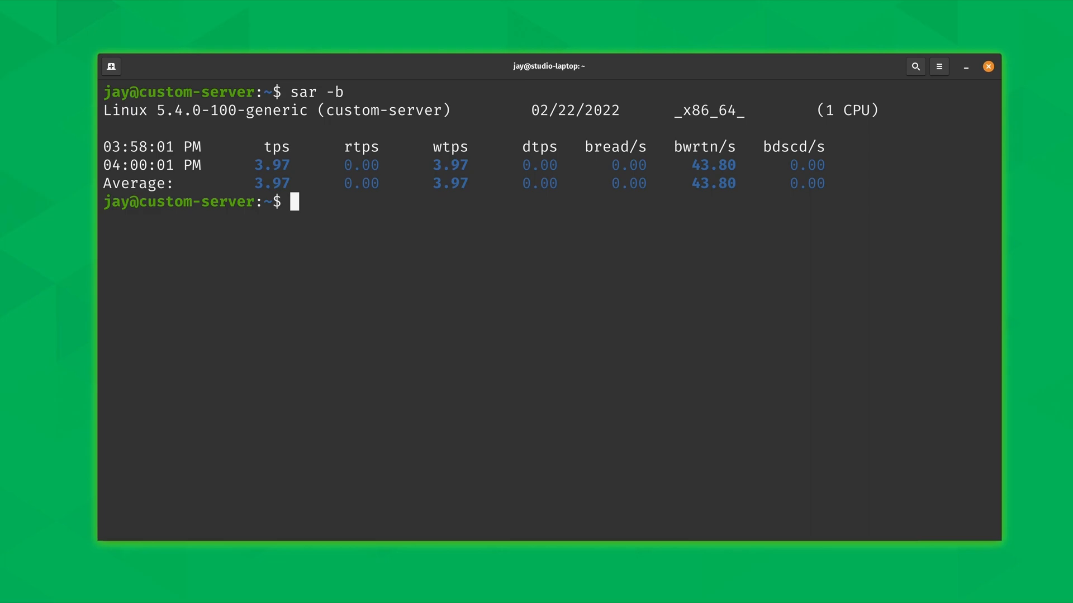